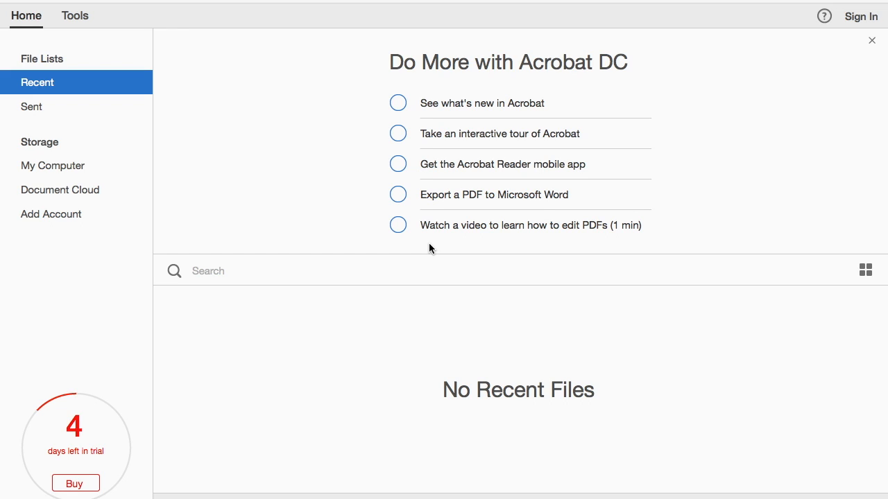
Switch to the Tools overview and scroll down to the Review & Approve tools.
click(74, 15)
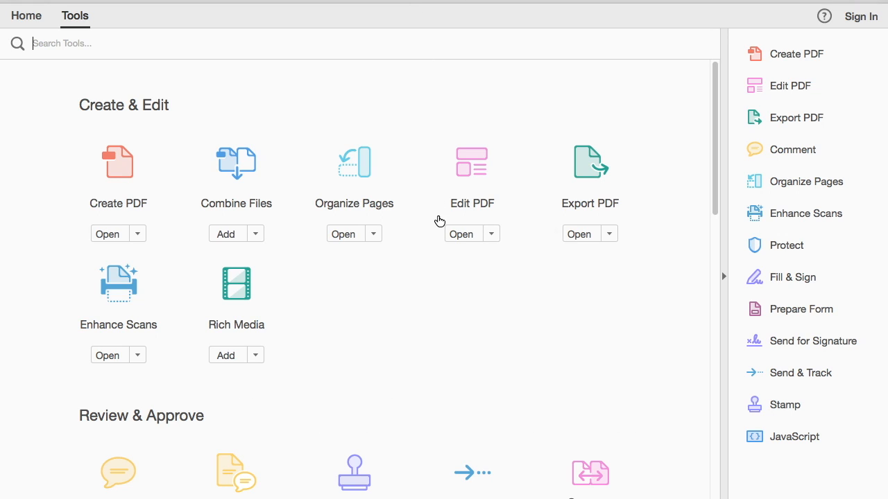
mouse_move(462, 234)
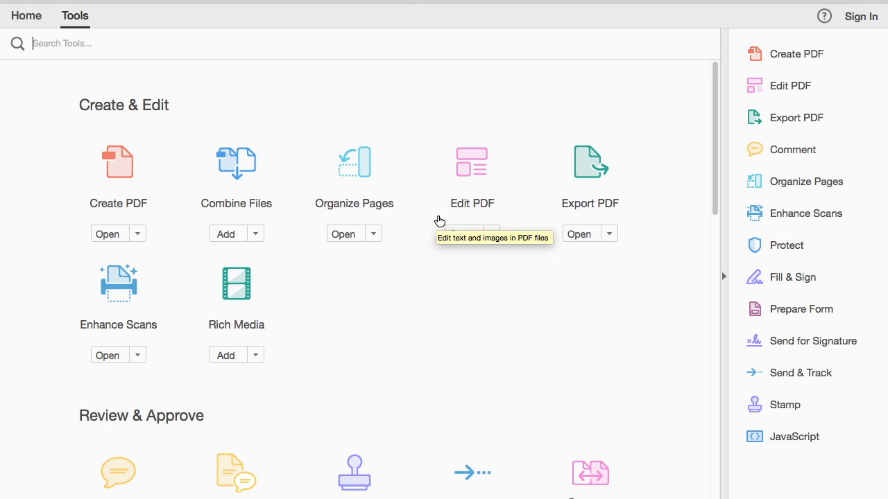
mouse_move(427, 220)
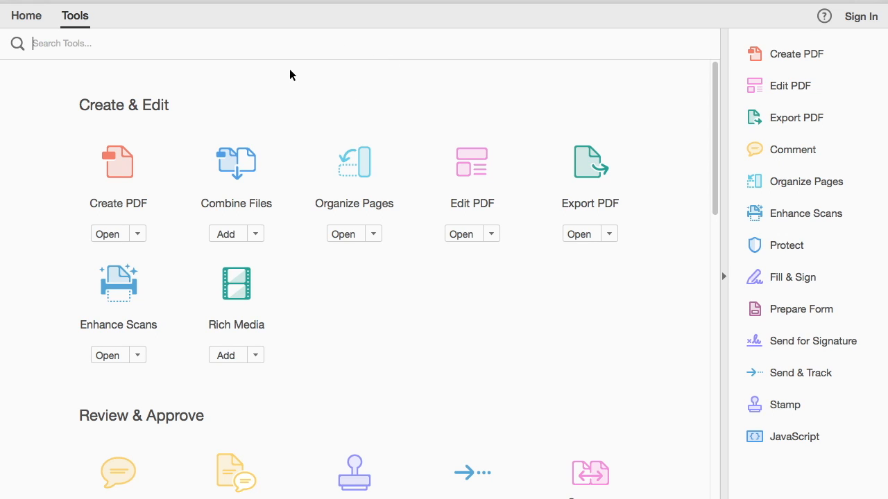
mouse_move(132, 26)
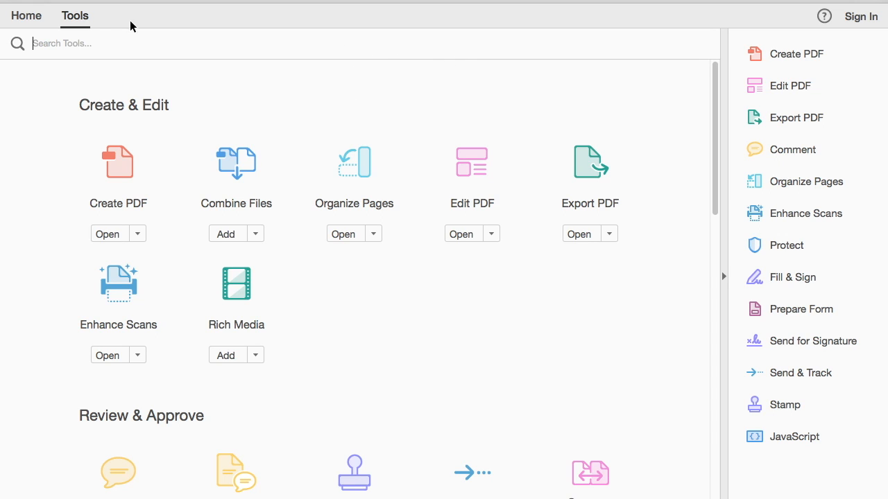
scroll(down, 3)
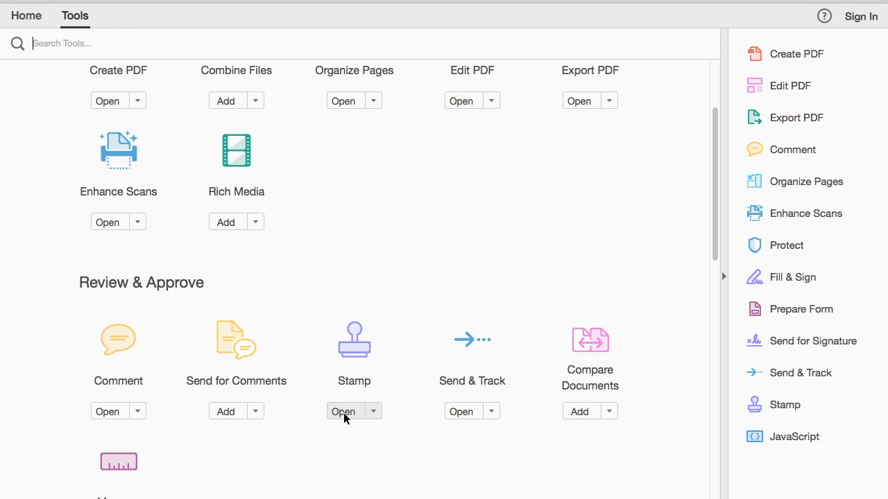
Start a new custom stamp from the image stamp file.png.
click(342, 412)
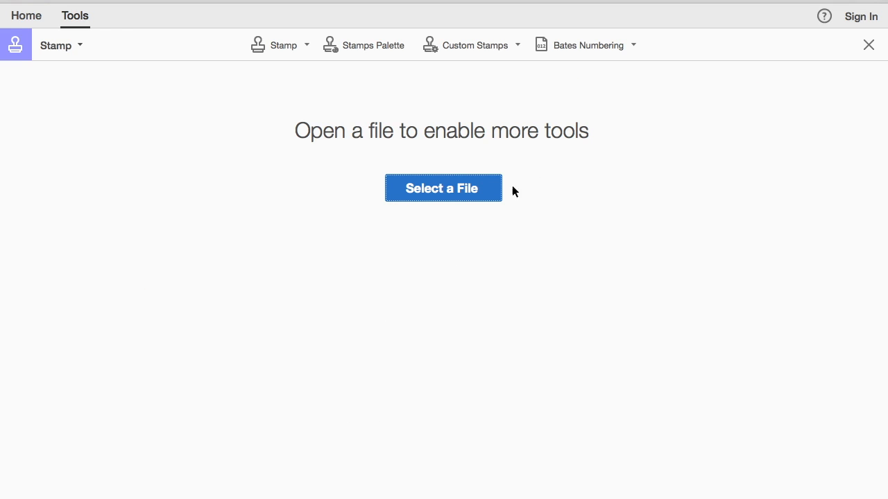
click(475, 45)
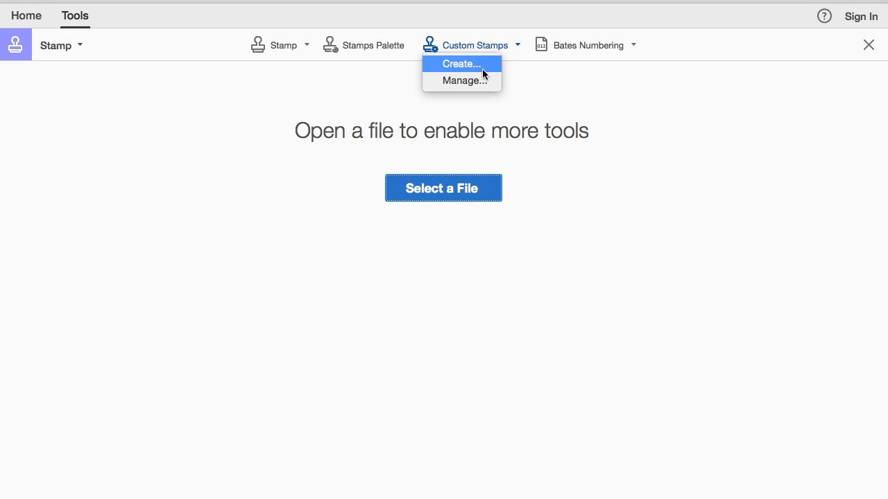
click(461, 63)
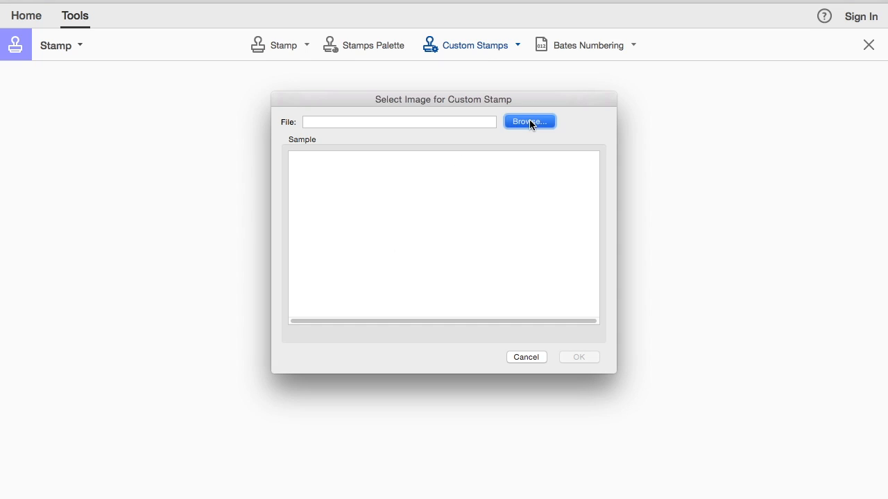
click(529, 121)
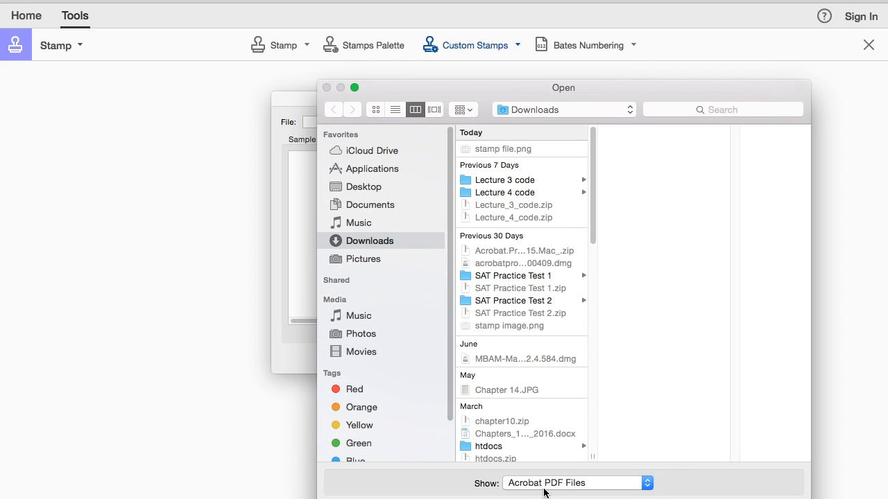
mouse_move(504, 484)
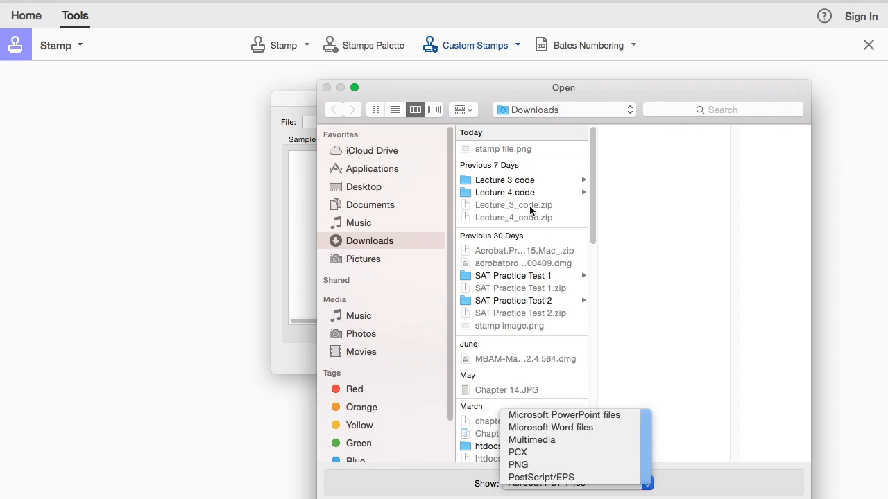
click(517, 465)
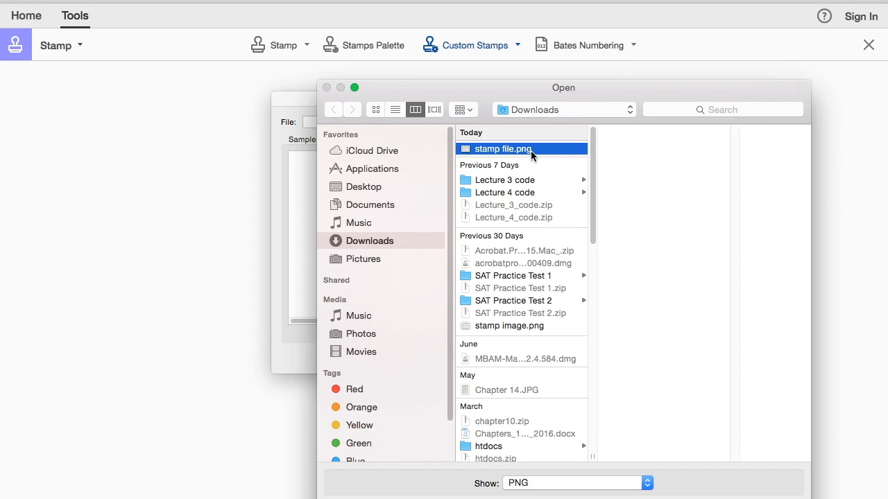
double_click(503, 149)
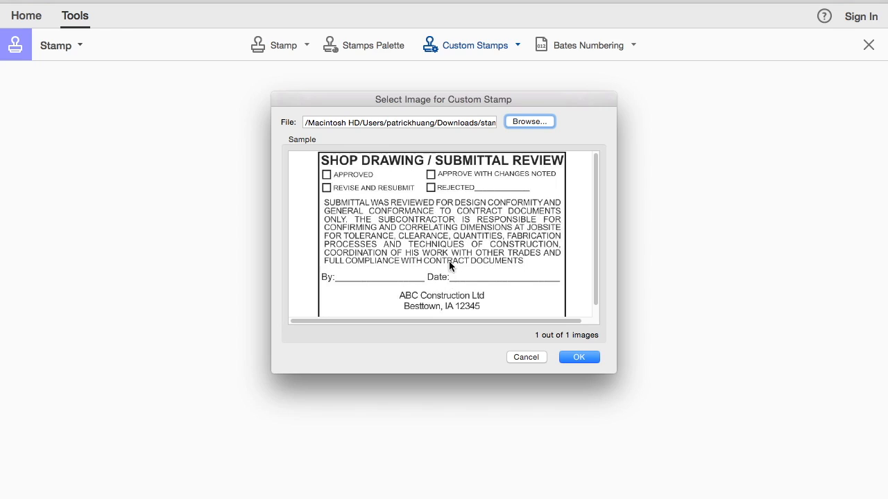
click(579, 357)
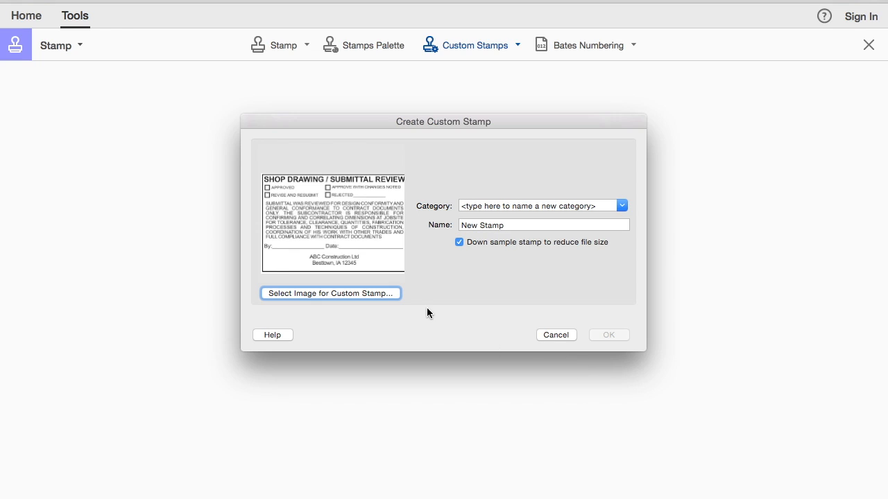
Save the stamp as 'template' in a new 'Submittal Stamp' category.
click(541, 205)
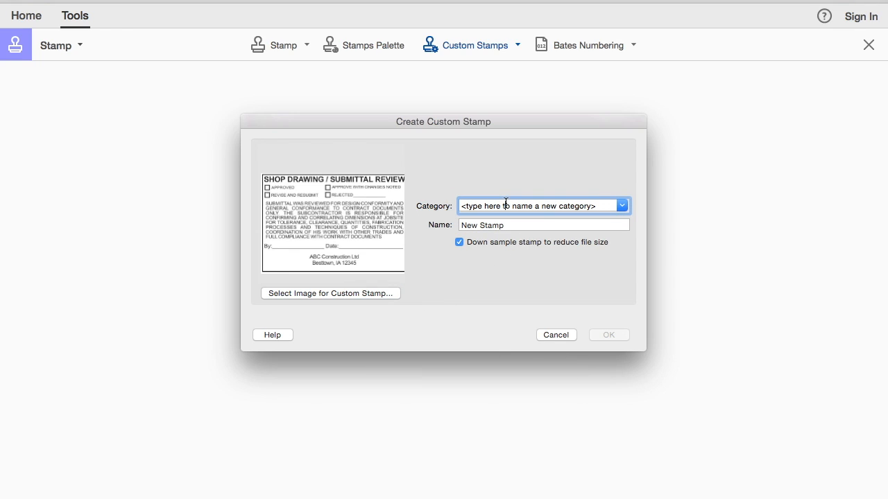
text(Sb)
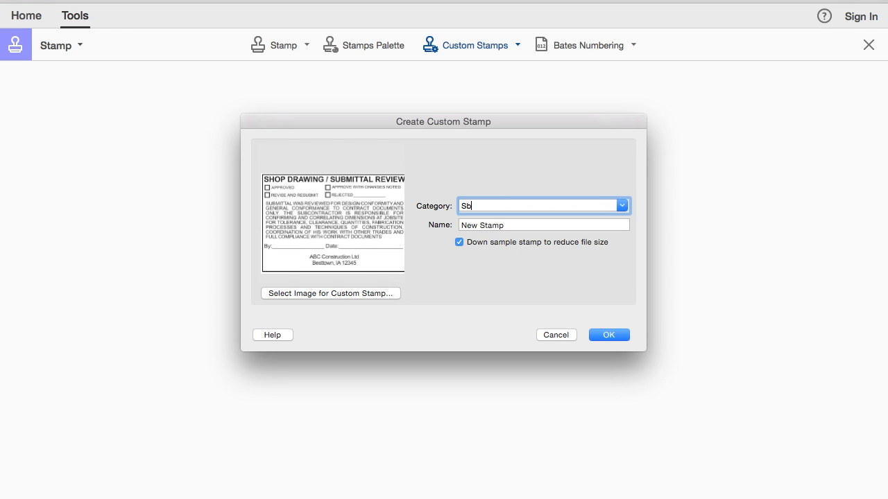
text(ubmittal Stamp)
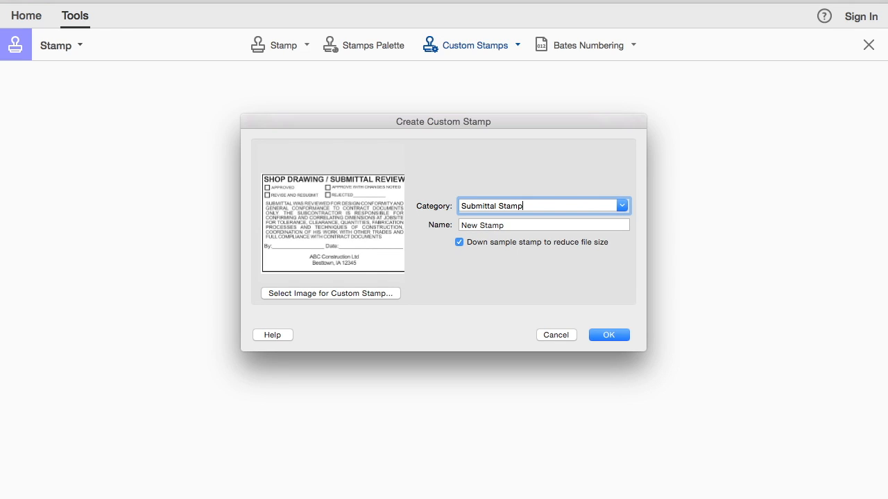
text(template)
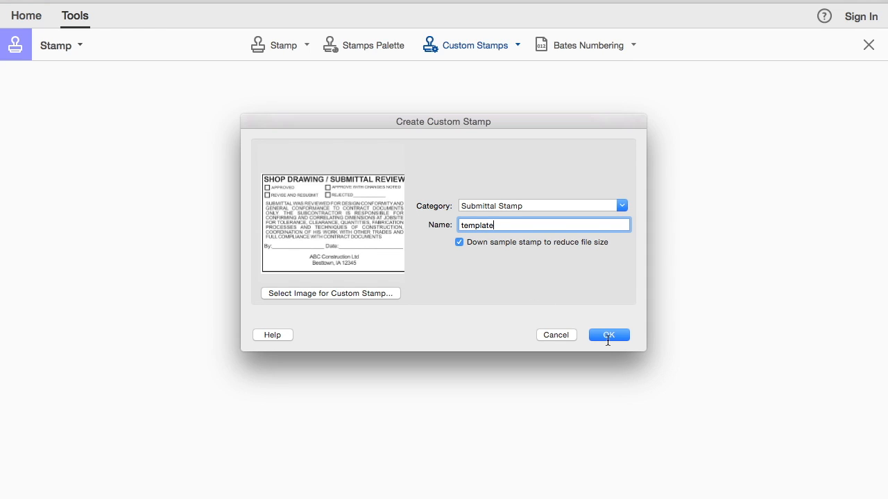
click(608, 335)
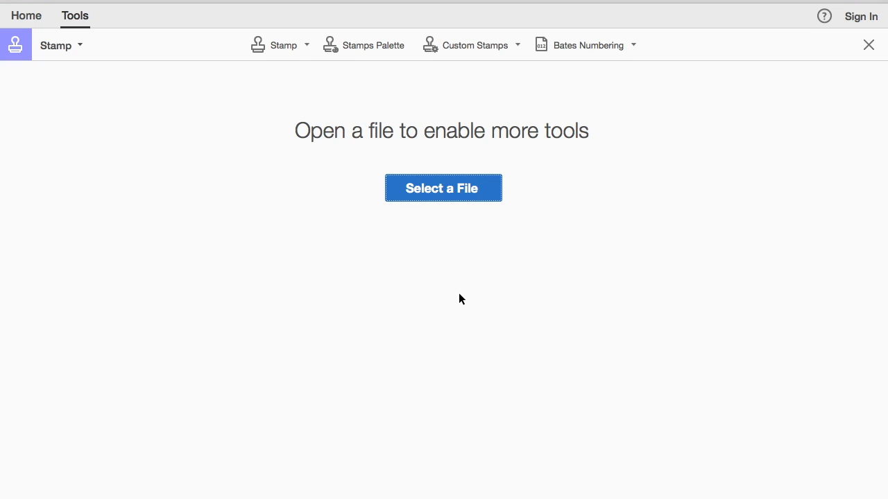
Check the saved 'template' stamp in the Manage Custom Stamps list.
click(477, 44)
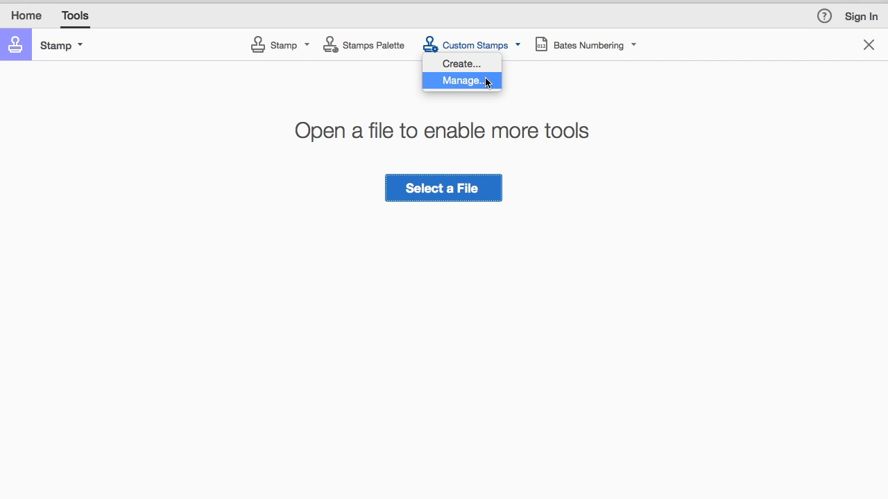
click(462, 81)
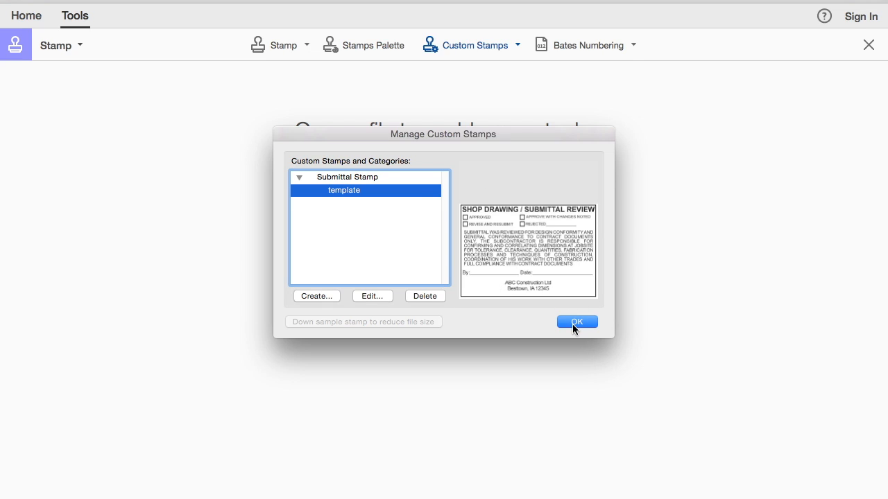
click(576, 321)
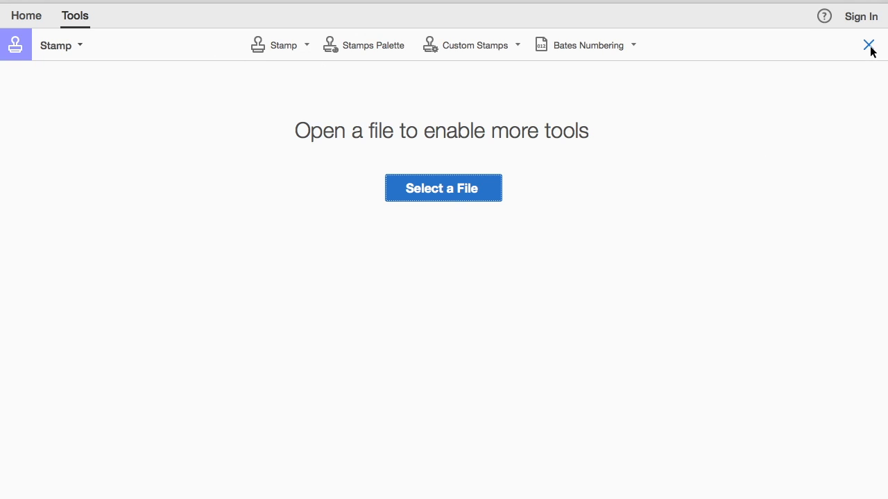
Leave the Stamp tool, add JavaScript as a tool shortcut, and open the JavaScript tools.
click(868, 45)
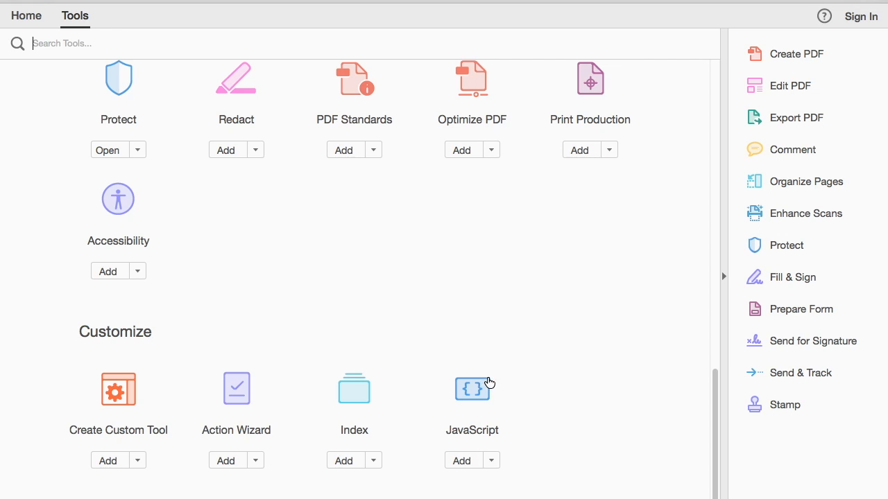
mouse_move(496, 455)
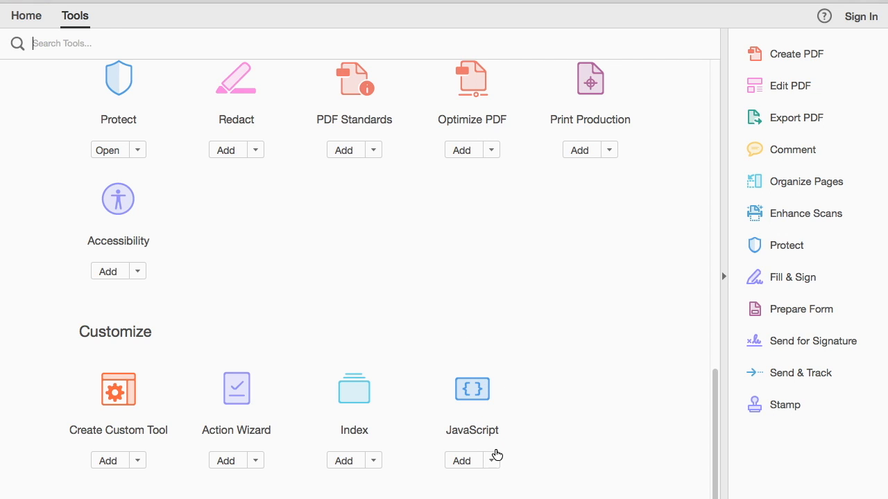
click(491, 460)
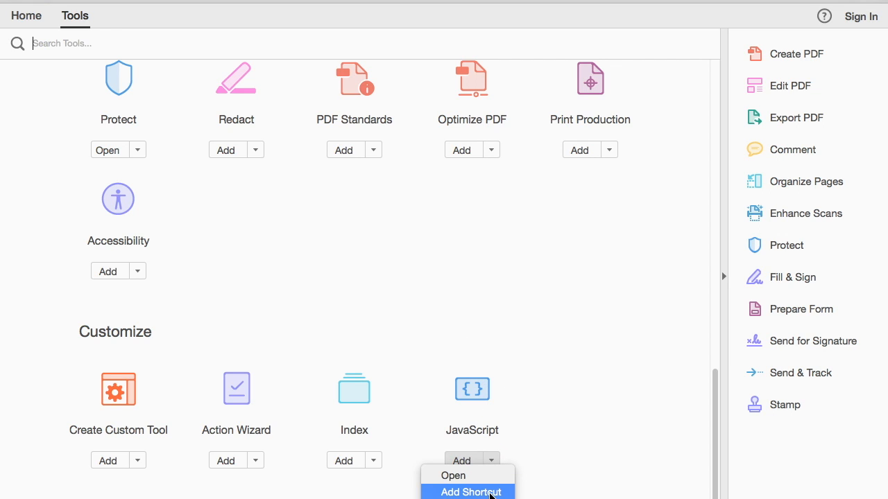
click(471, 492)
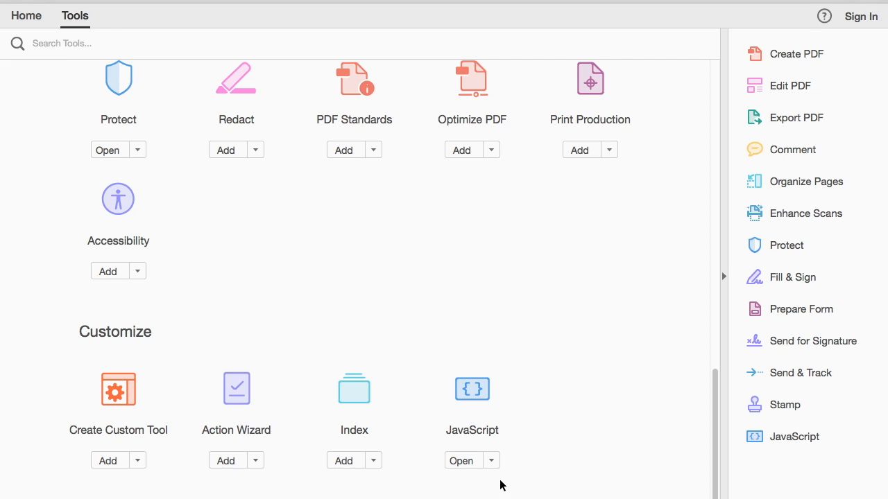
click(794, 436)
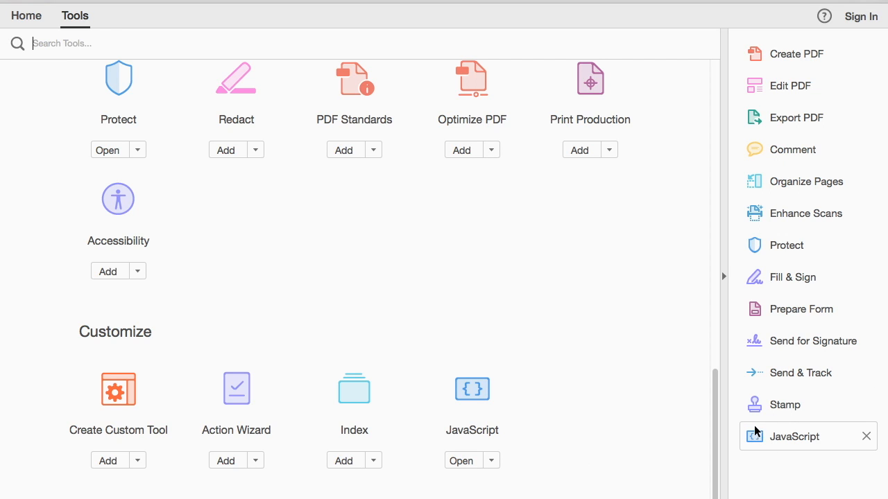
click(462, 460)
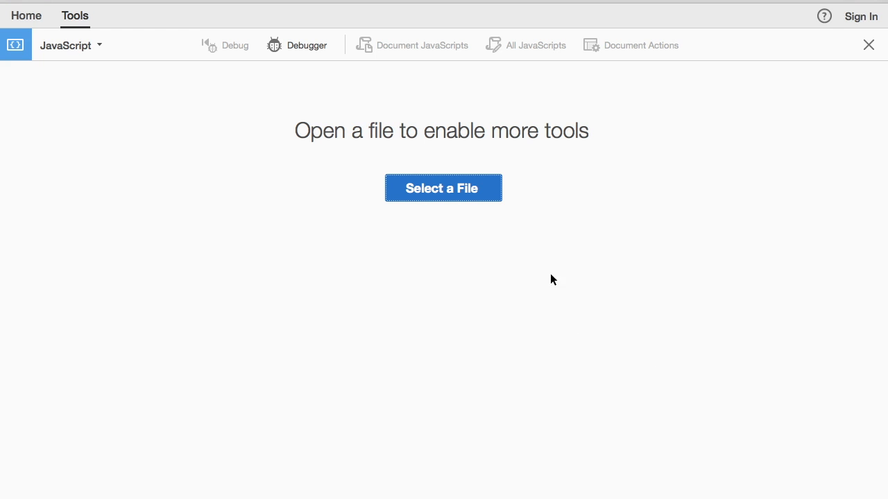
mouse_move(215, 44)
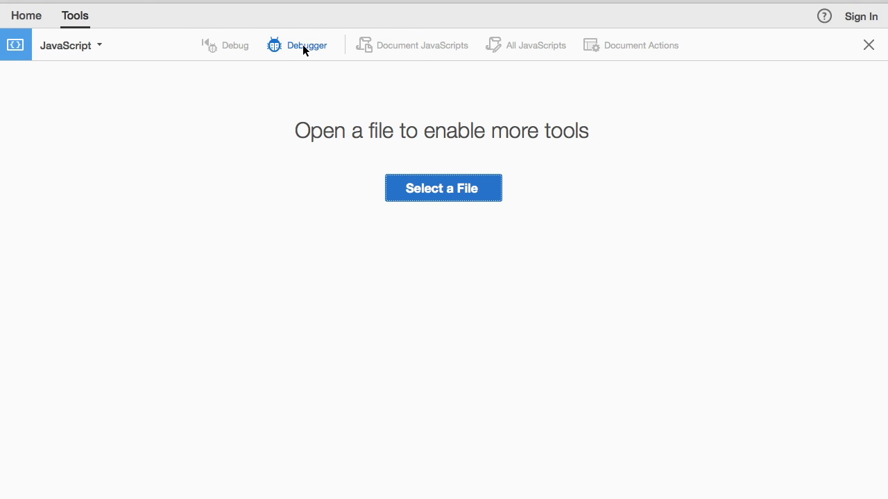
mouse_move(301, 8)
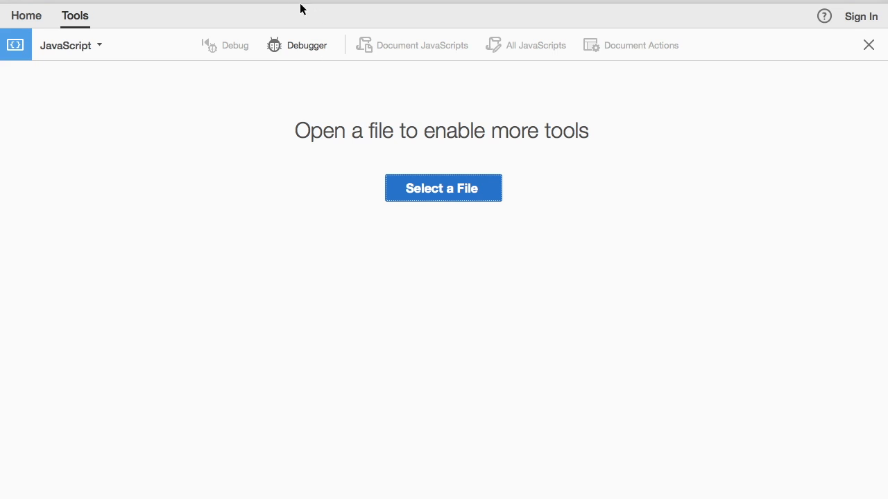
Run app.getPath("user","stamps") in the console and copy the returned Stamps folder path.
click(296, 45)
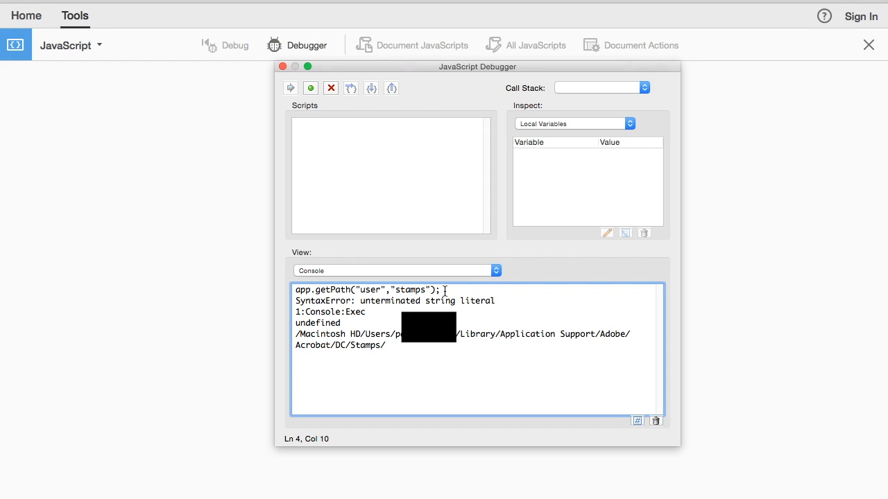
triple_click(364, 290)
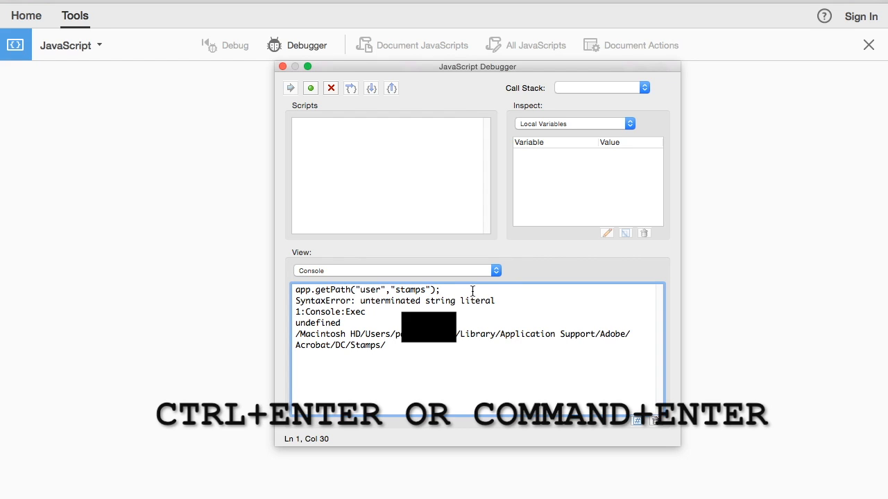
click(440, 290)
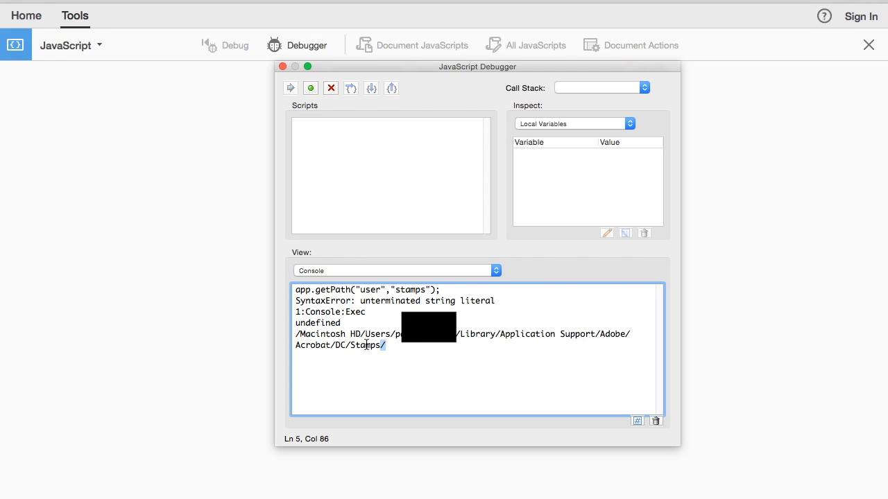
drag(295, 333, 385, 345)
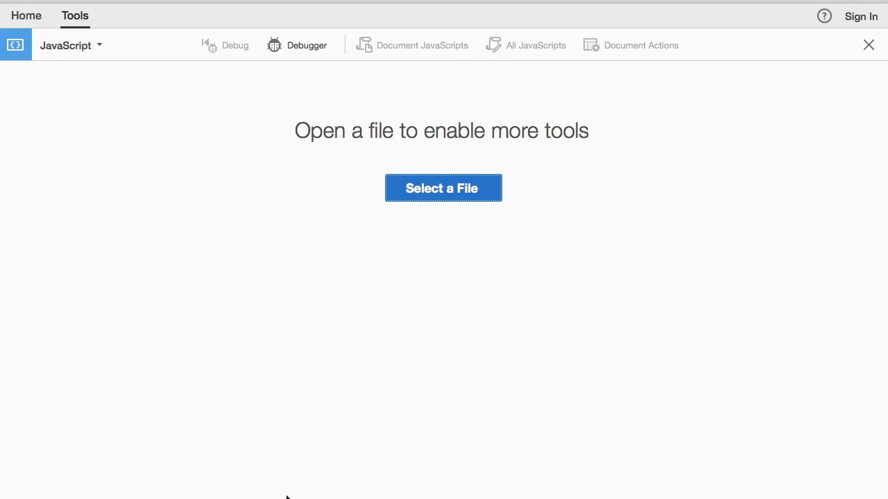
mouse_move(192, 492)
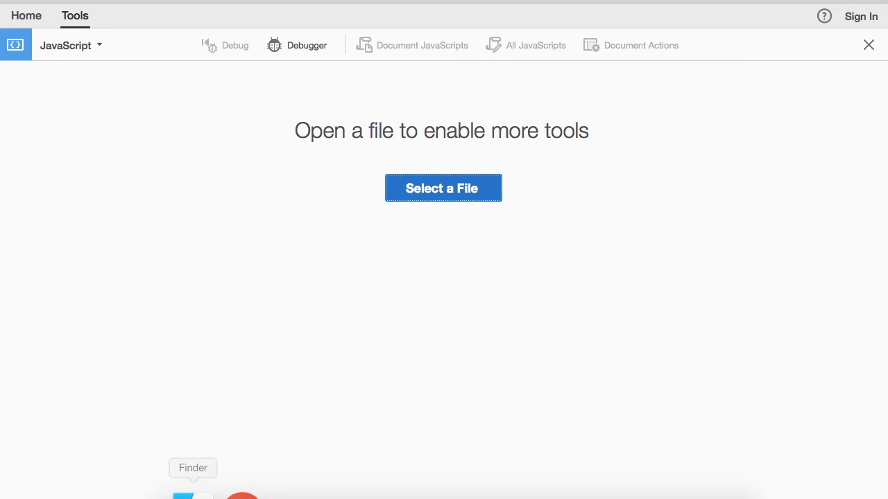
In Finder, go to the pasted Stamps folder path and open its stamp PDF.
click(443, 187)
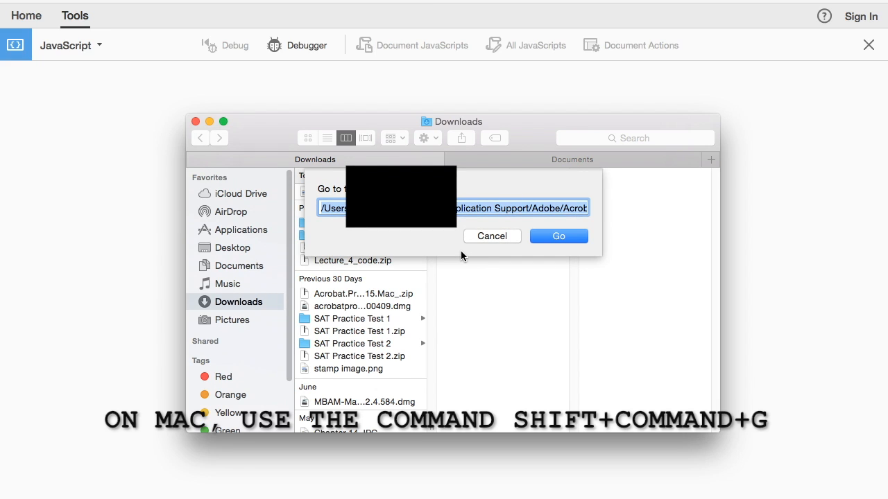
mouse_move(425, 251)
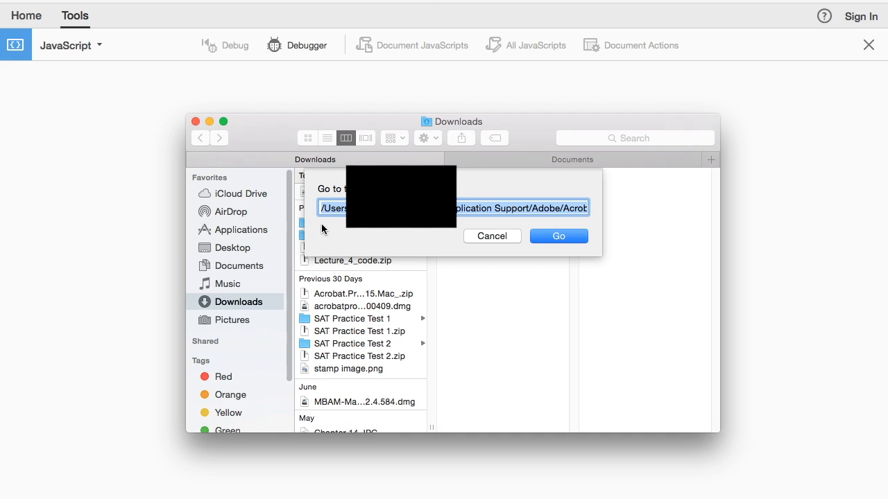
mouse_move(417, 227)
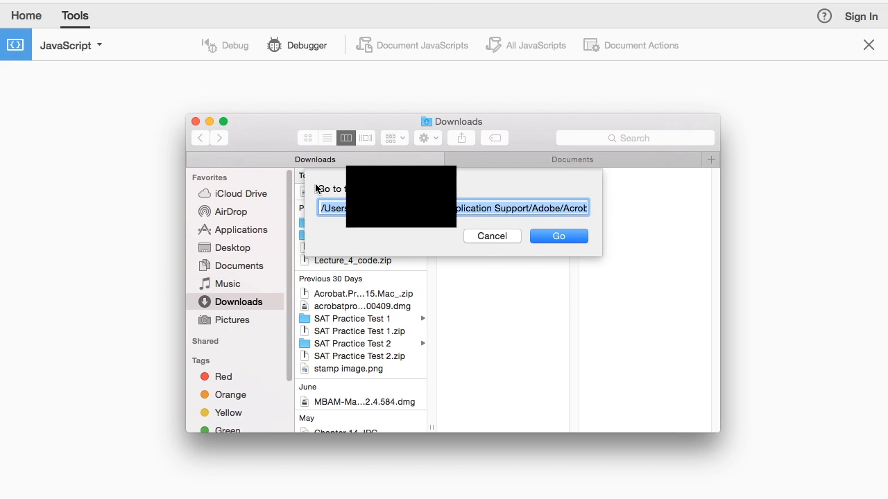
mouse_move(323, 238)
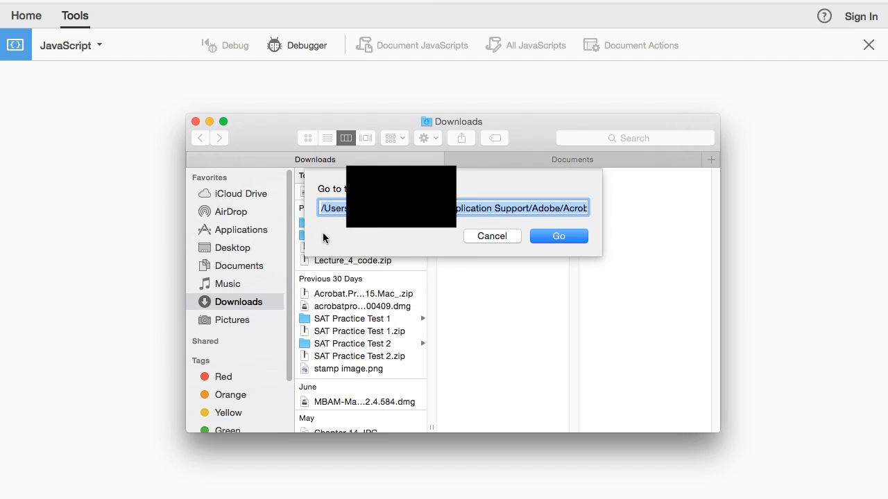
click(557, 236)
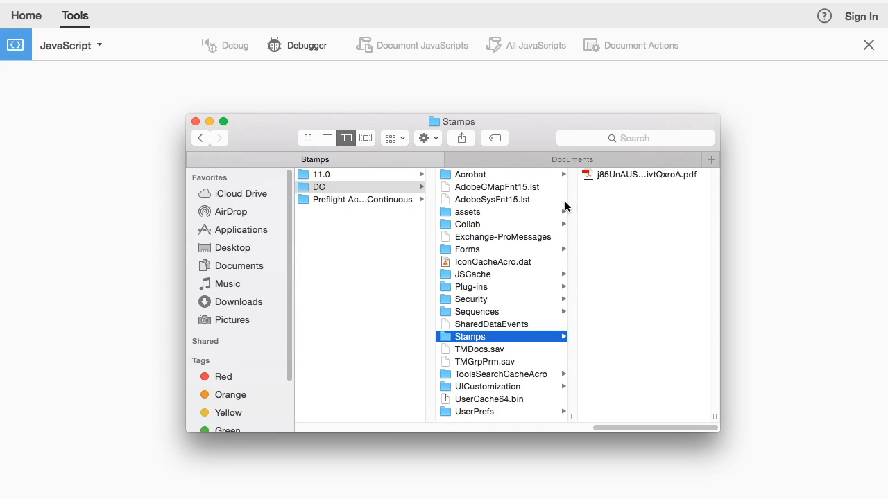
click(500, 174)
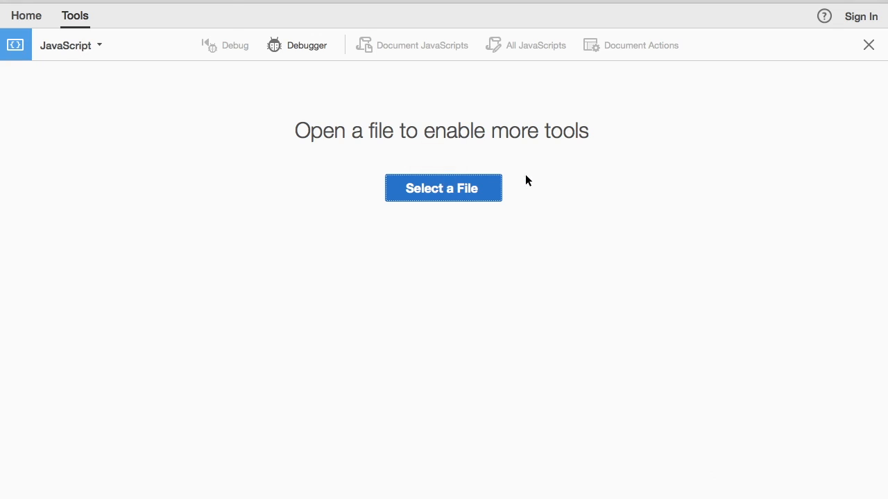
Bring up the stamp PDF in Acrobat and view page 2 with the submittal review artwork.
click(442, 188)
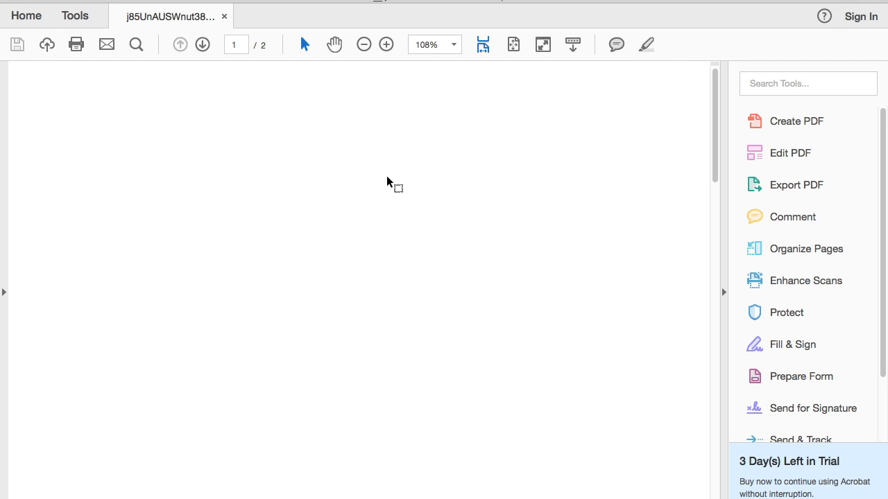
click(202, 45)
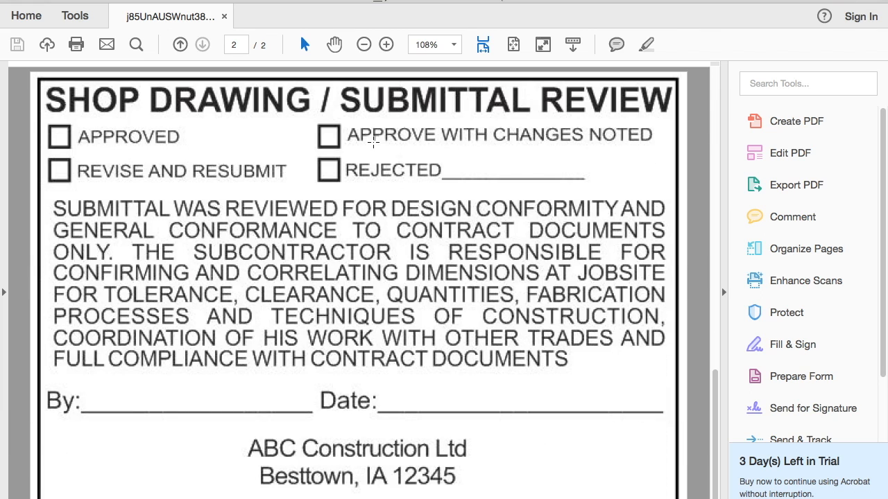
mouse_move(153, 271)
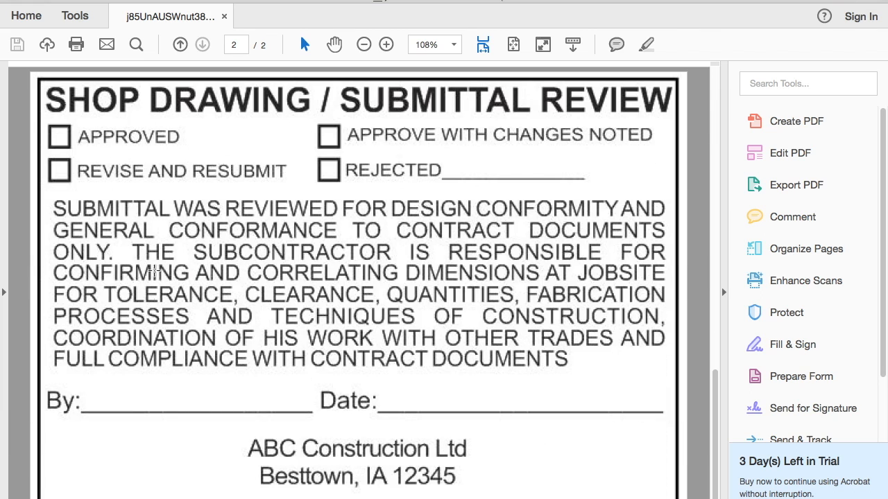
mouse_move(356, 333)
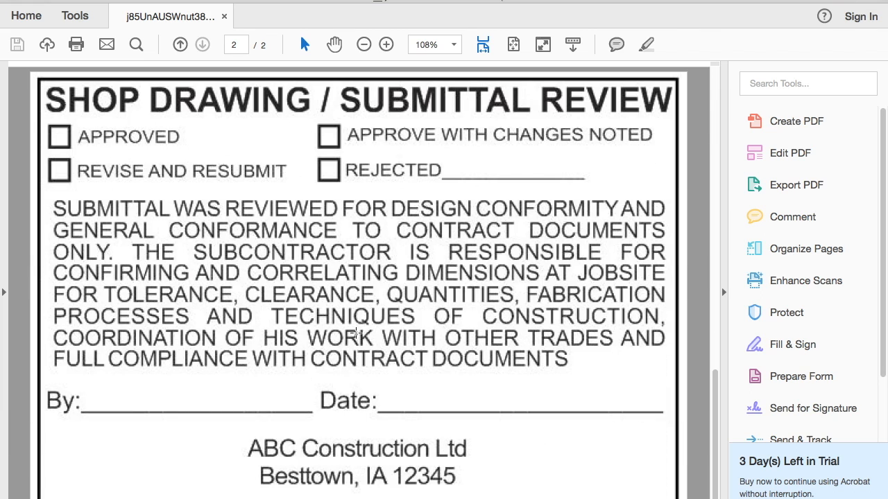
mouse_move(236, 302)
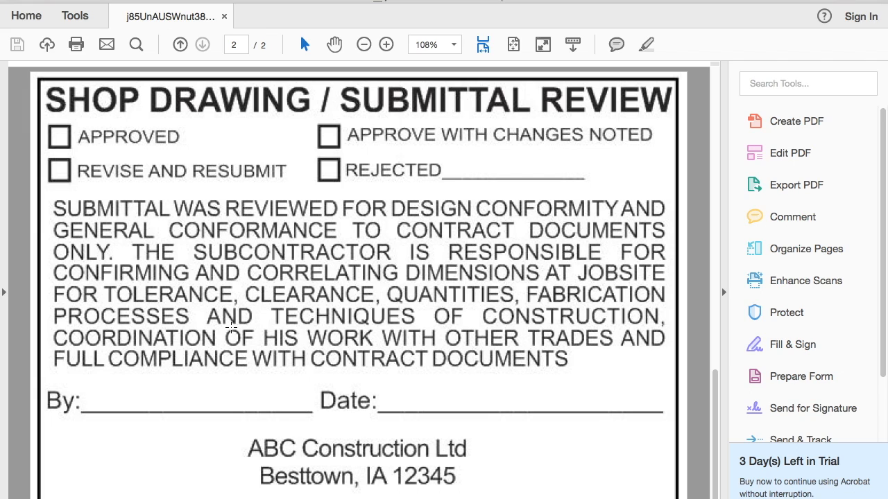
mouse_move(532, 249)
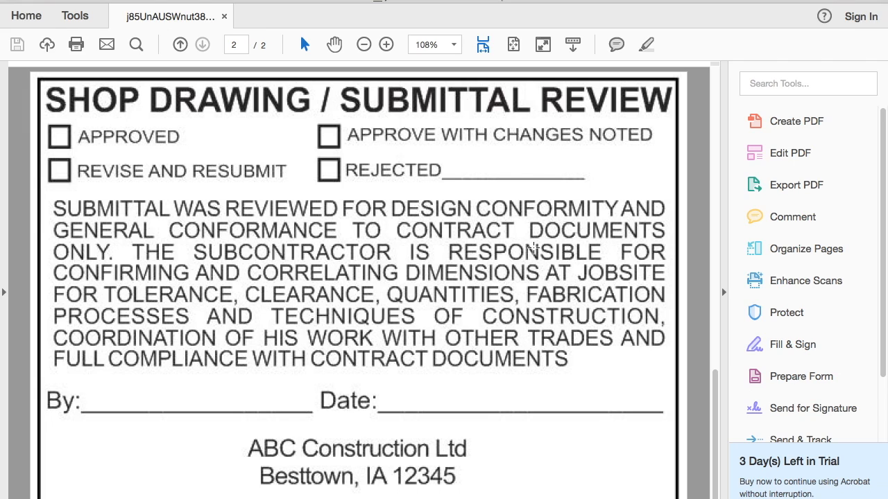
mouse_move(425, 317)
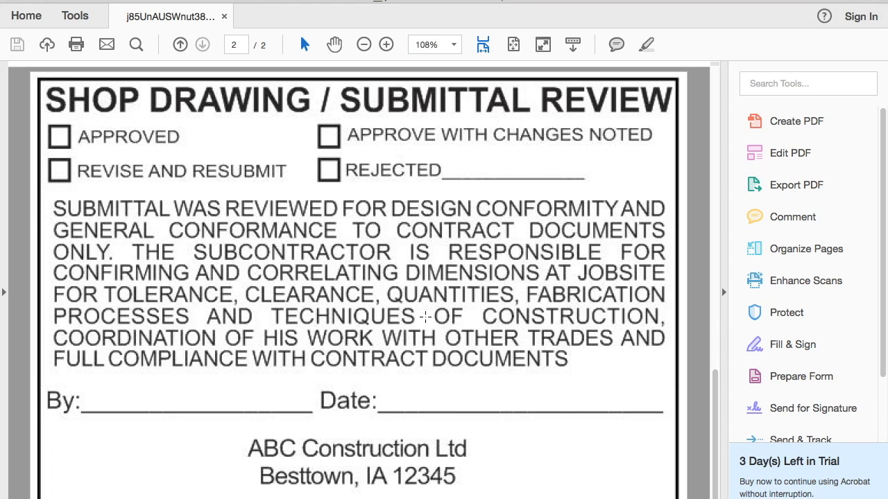
Run Prepare Form on the stamp PDF to auto-detect the By, Date and rejected-line fields.
click(800, 376)
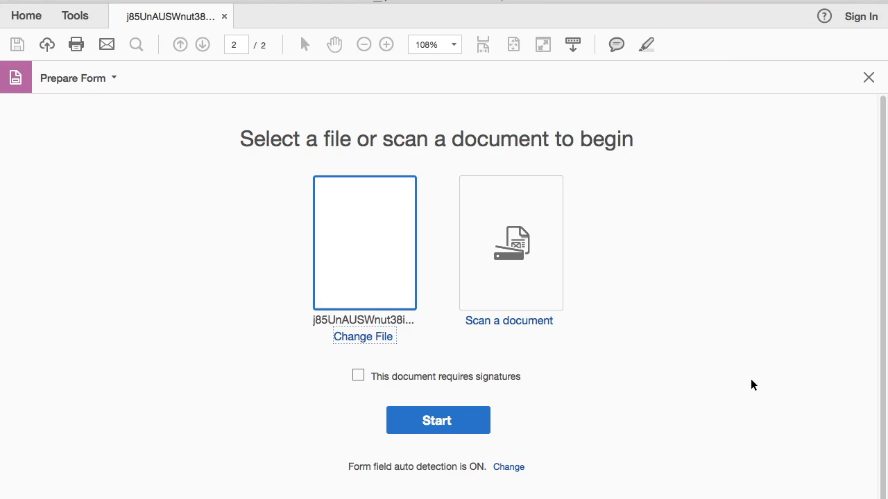
mouse_move(438, 376)
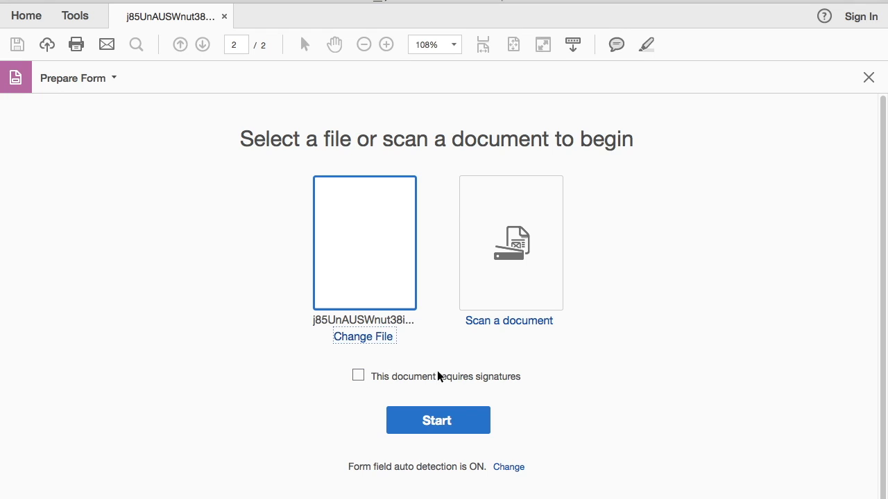
mouse_move(437, 421)
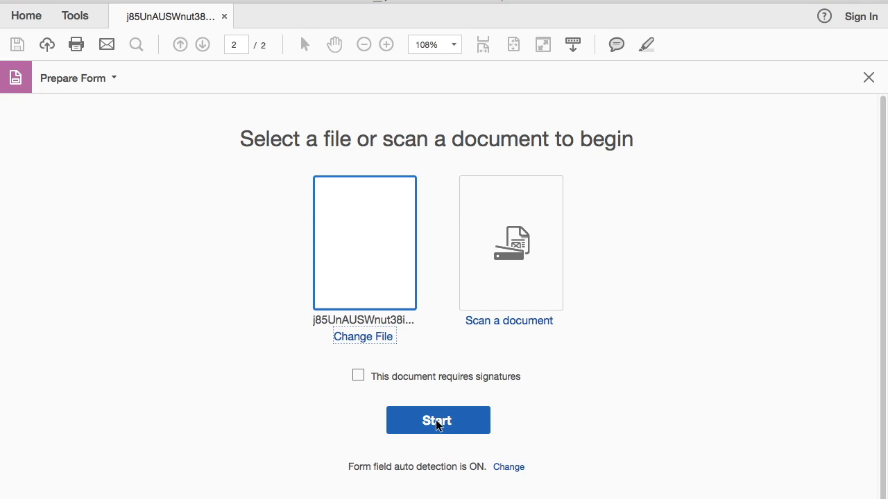
click(437, 420)
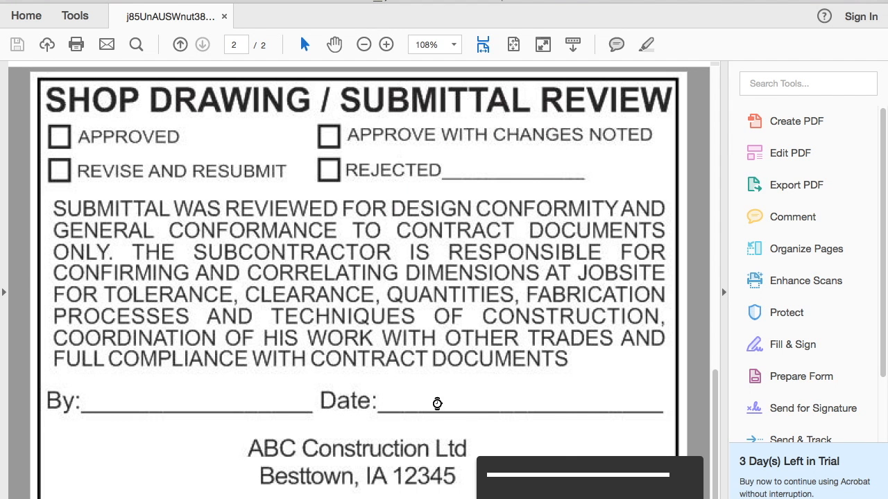
mouse_move(443, 402)
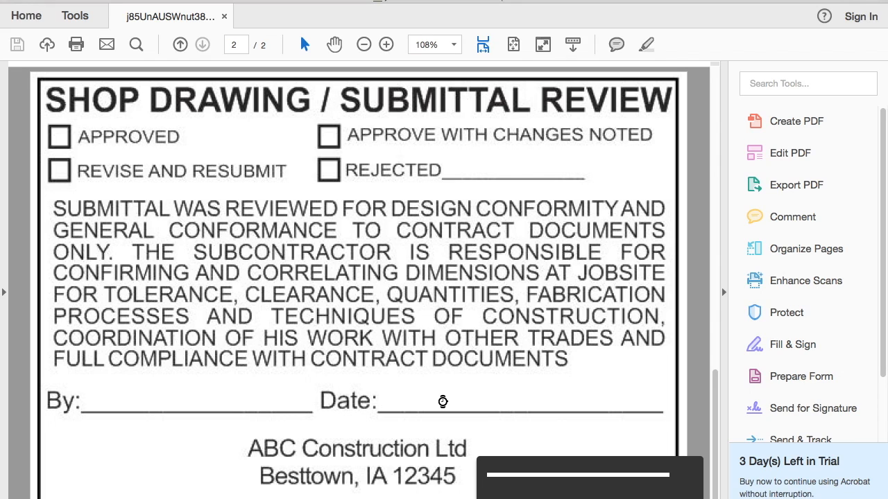
click(800, 376)
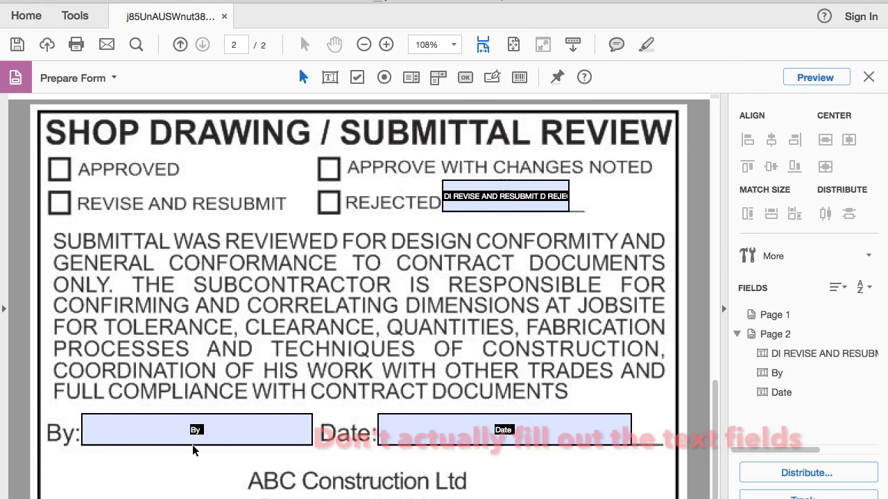
Remove the rejected-line field, keeping the Date text field beside the By field.
click(196, 430)
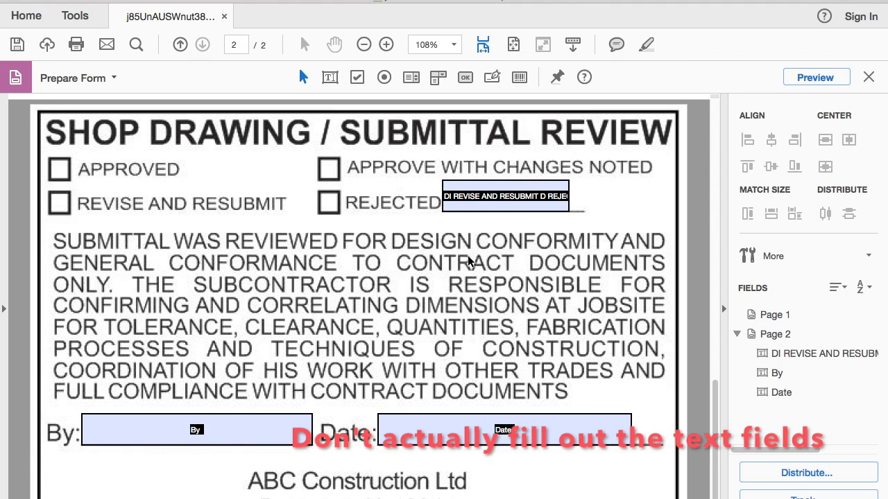
drag(505, 196, 479, 264)
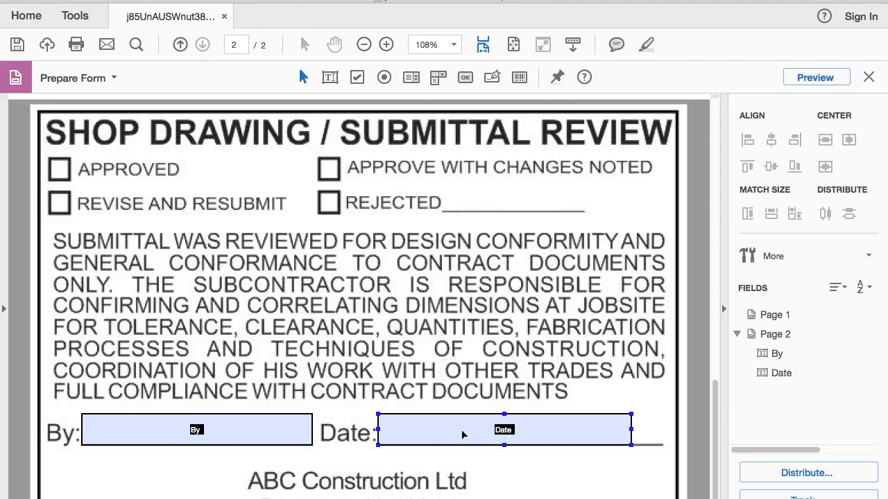
mouse_move(523, 427)
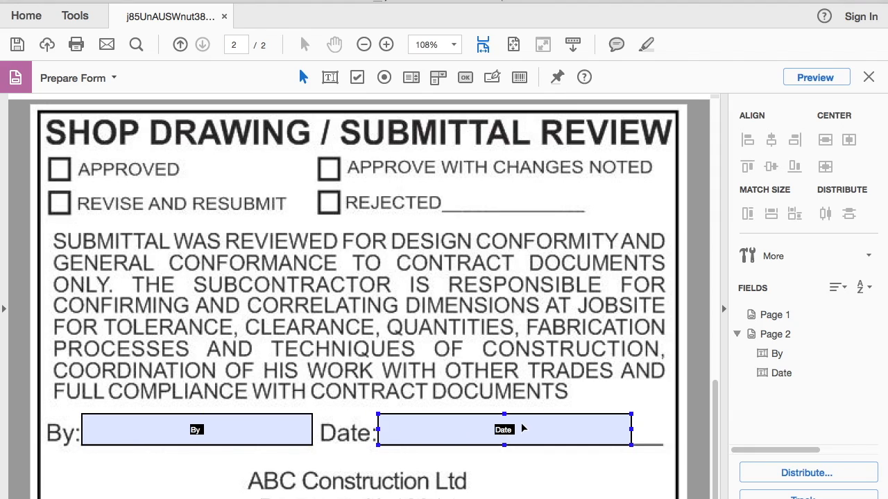
double_click(504, 429)
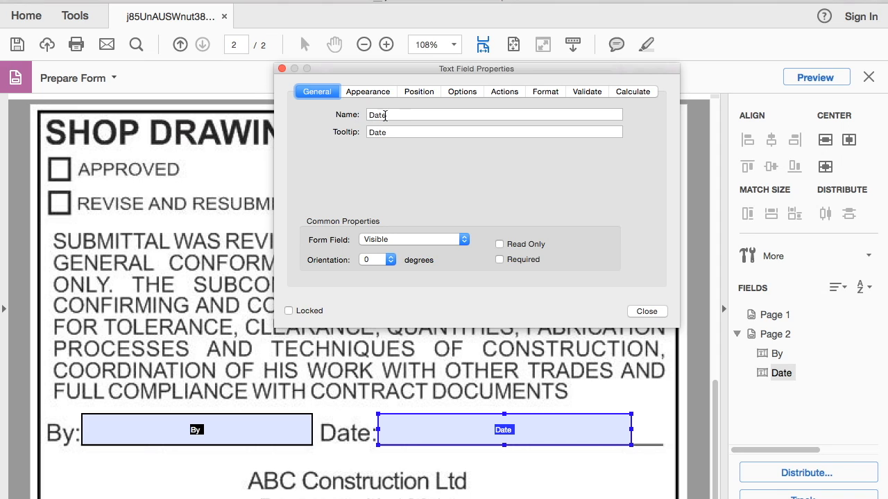
click(646, 311)
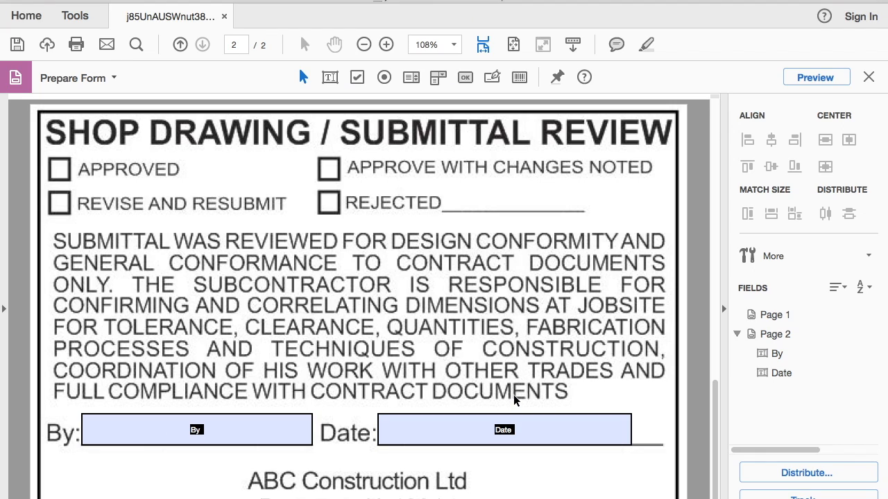
mouse_move(367, 403)
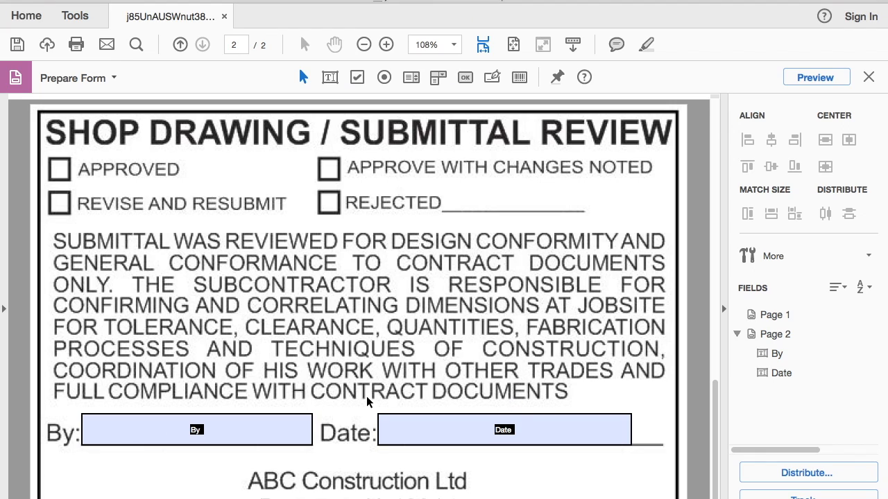
click(504, 429)
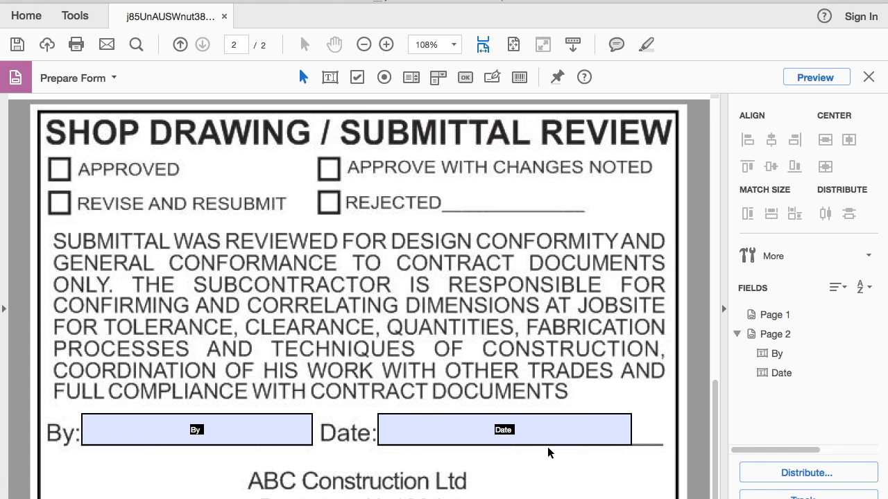
Give the Date field a util.printd custom calculation script showing today's date, 07/31/2016.
click(504, 429)
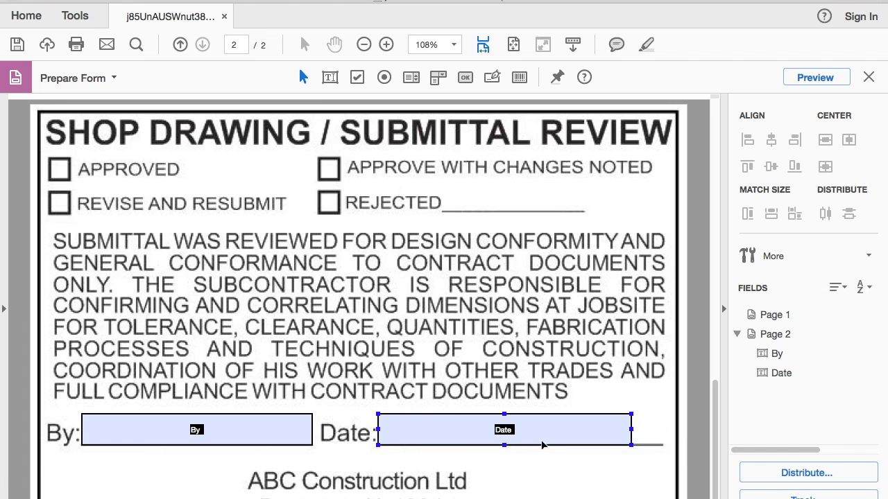
double_click(503, 429)
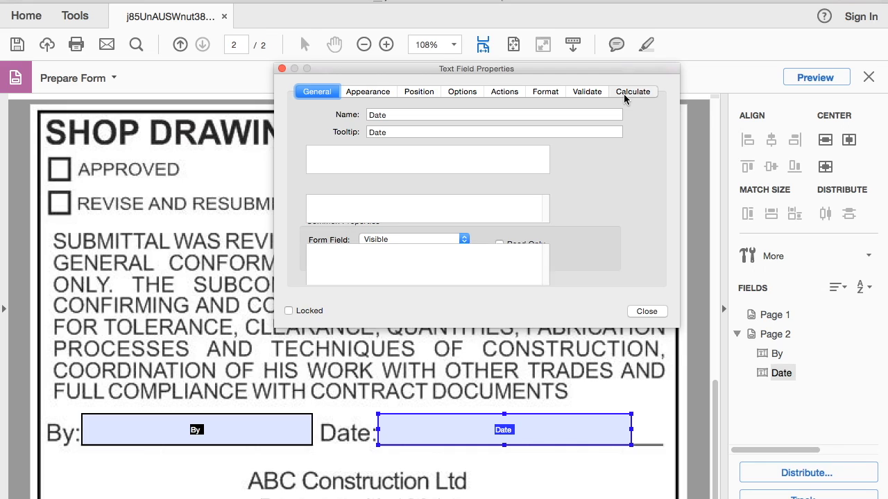
click(632, 91)
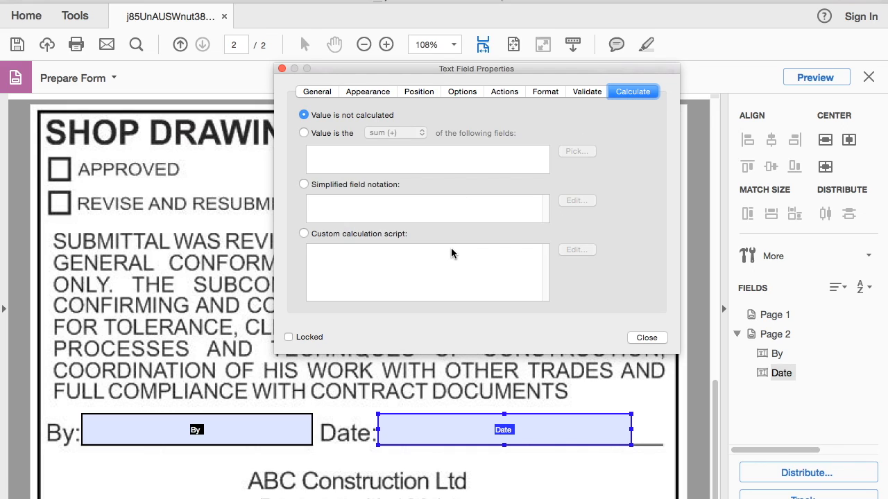
click(304, 233)
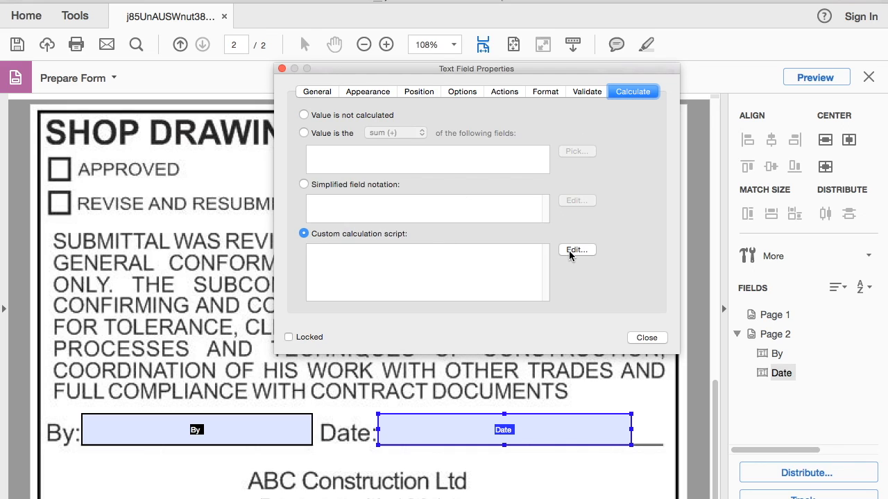
click(576, 249)
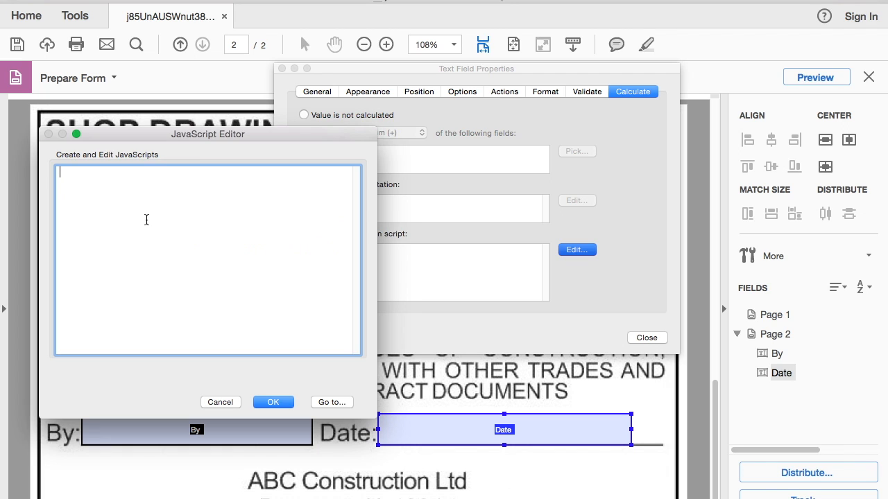
click(273, 403)
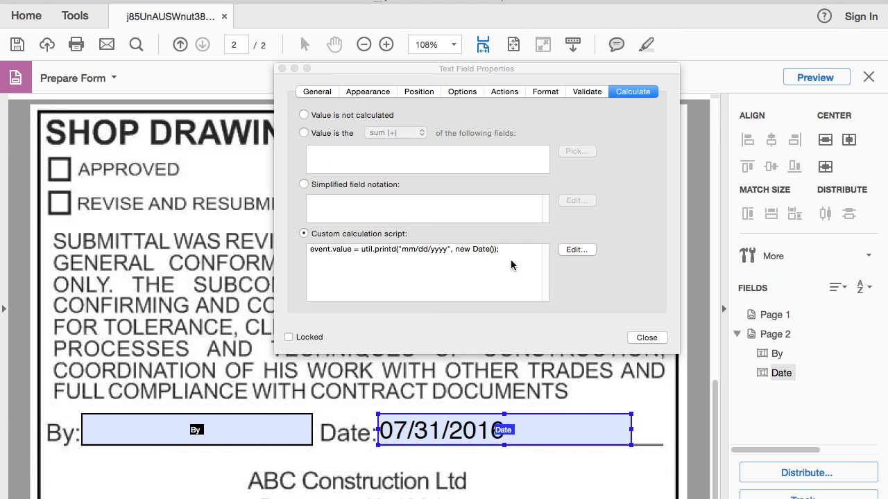
mouse_move(427, 258)
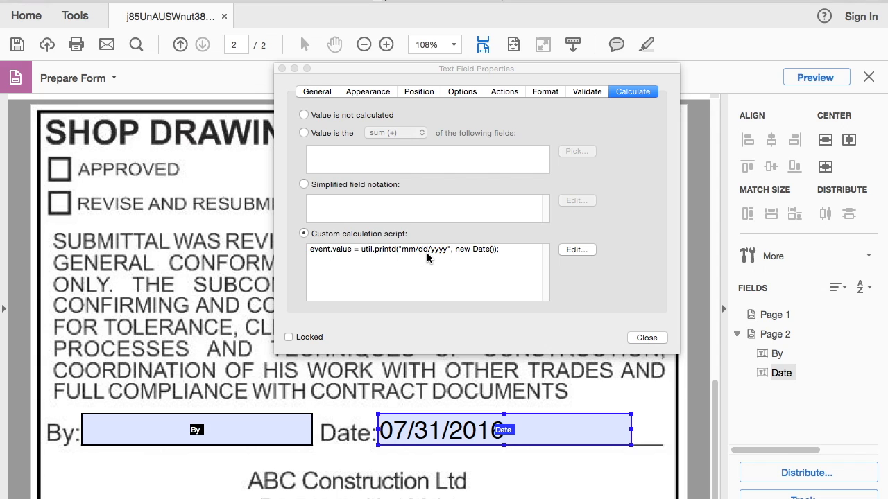
mouse_move(598, 291)
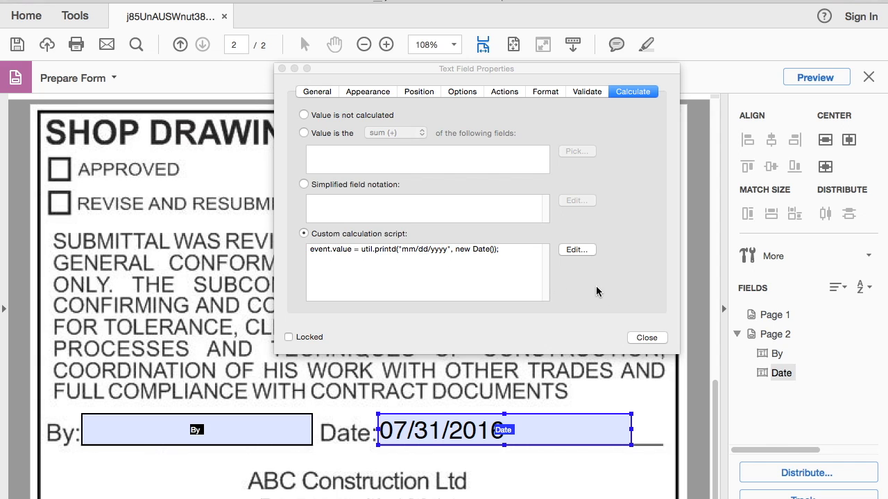
click(646, 338)
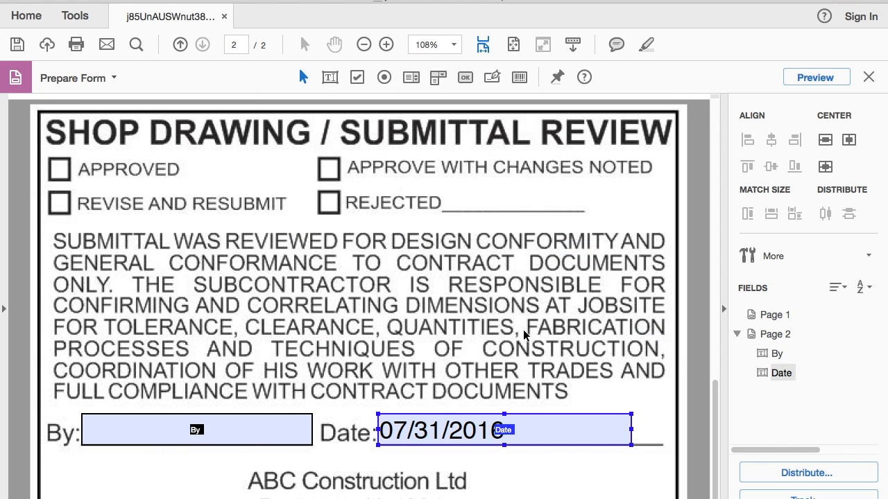
click(196, 429)
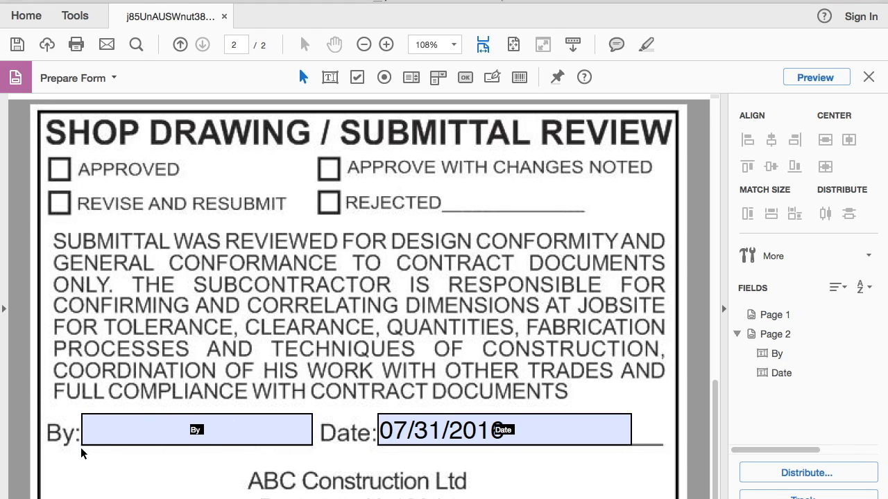
mouse_move(339, 457)
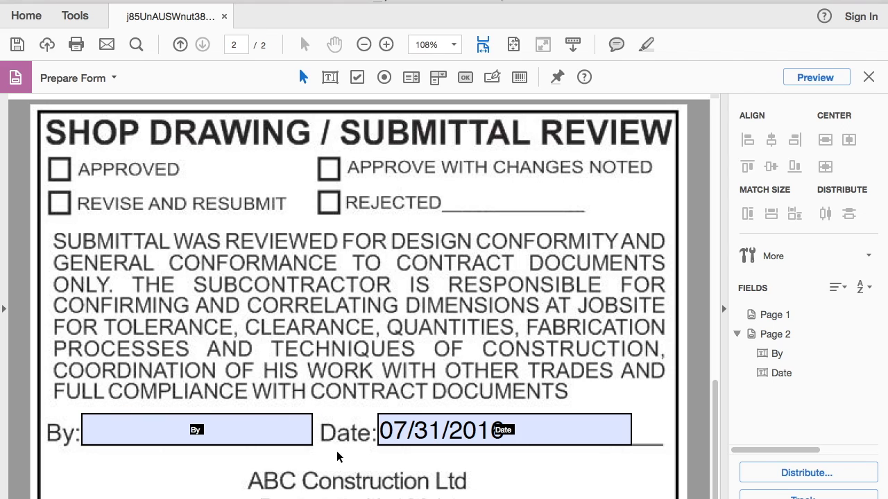
Open the By field's properties and pick a custom calculation script under Calculate.
click(197, 430)
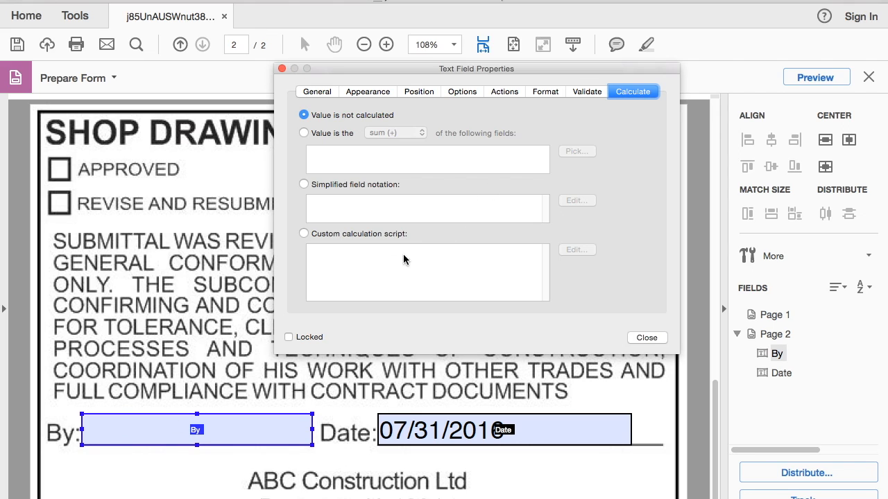
mouse_move(632, 90)
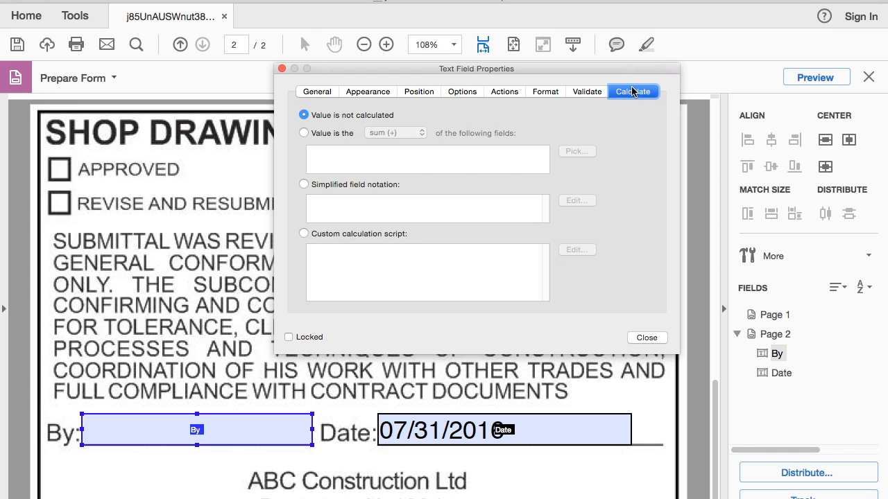
click(303, 233)
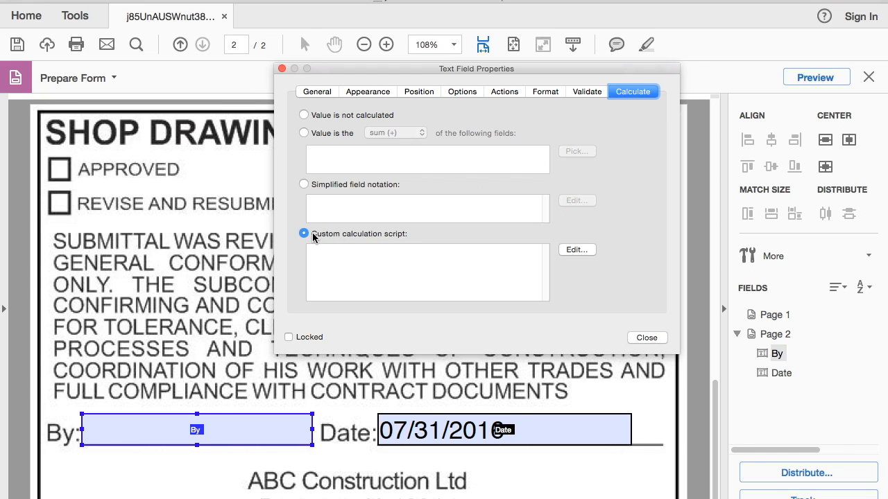
click(576, 250)
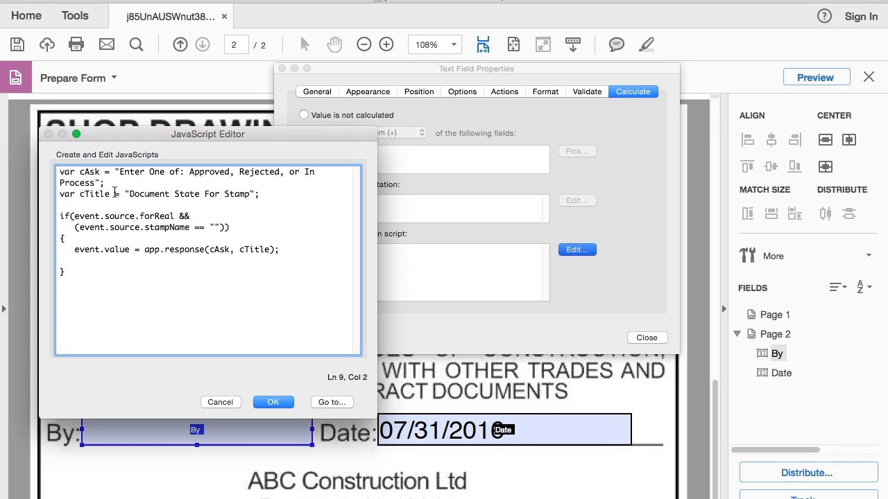
Paste the app.response script into the By field's calculation, prompting 'Enter a name'.
text(E";)
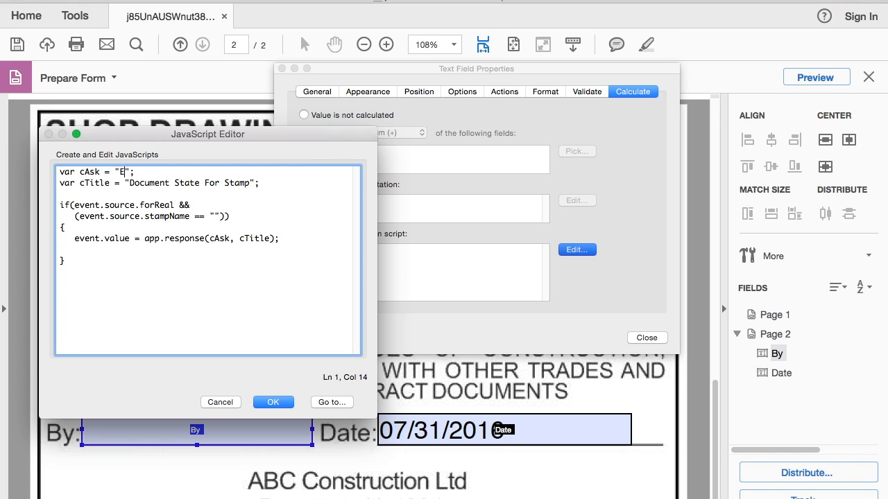
text(ne)
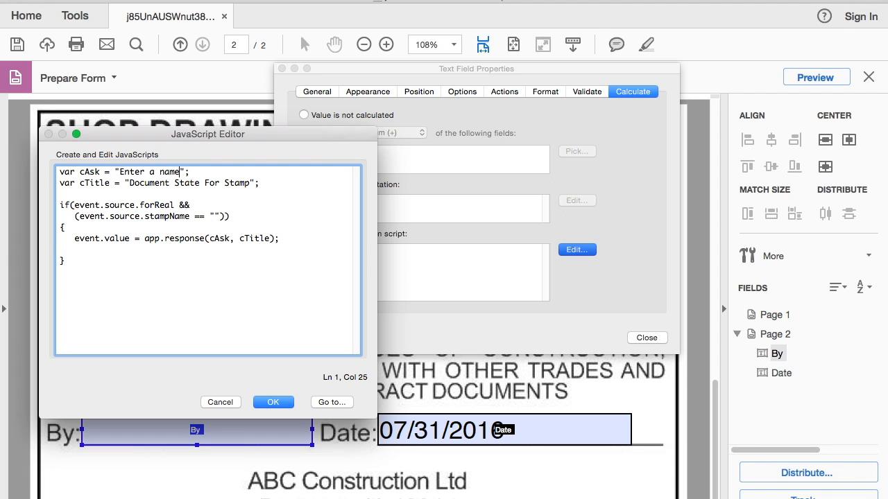
click(273, 402)
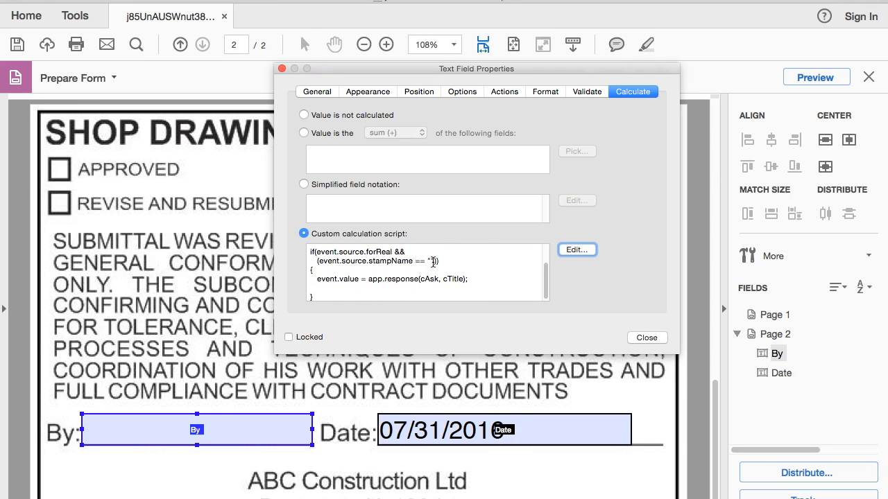
click(437, 262)
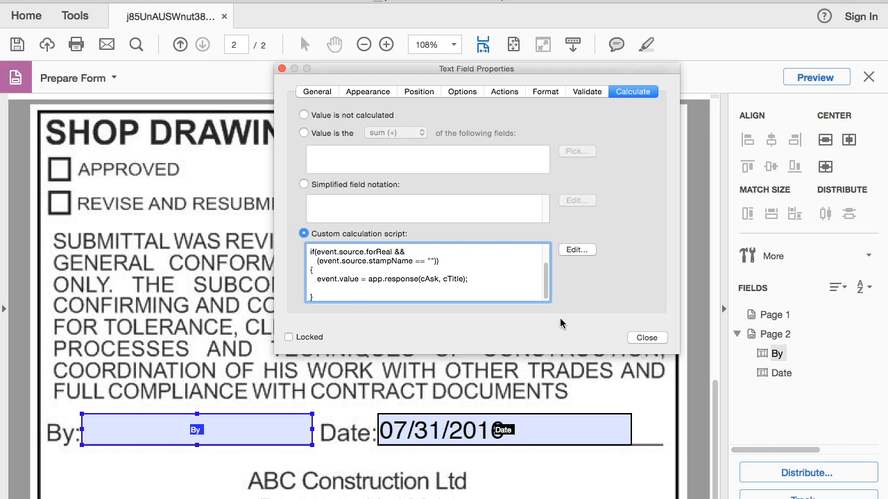
click(646, 338)
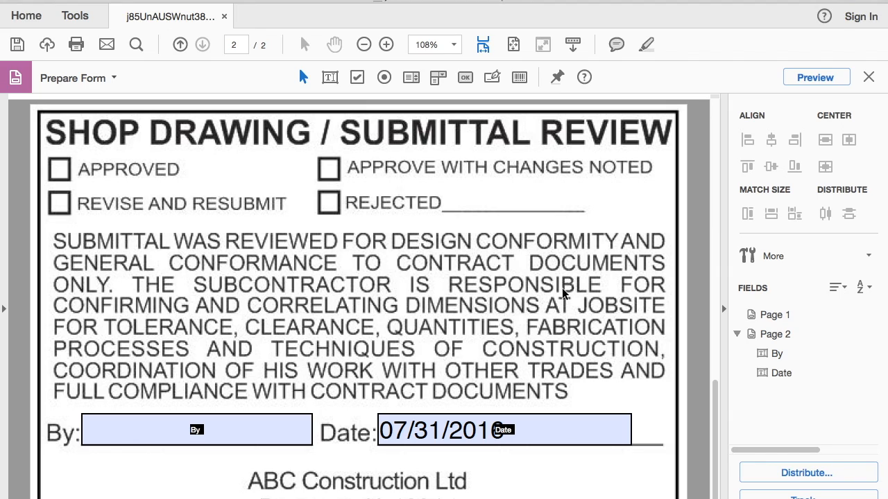
mouse_move(782, 110)
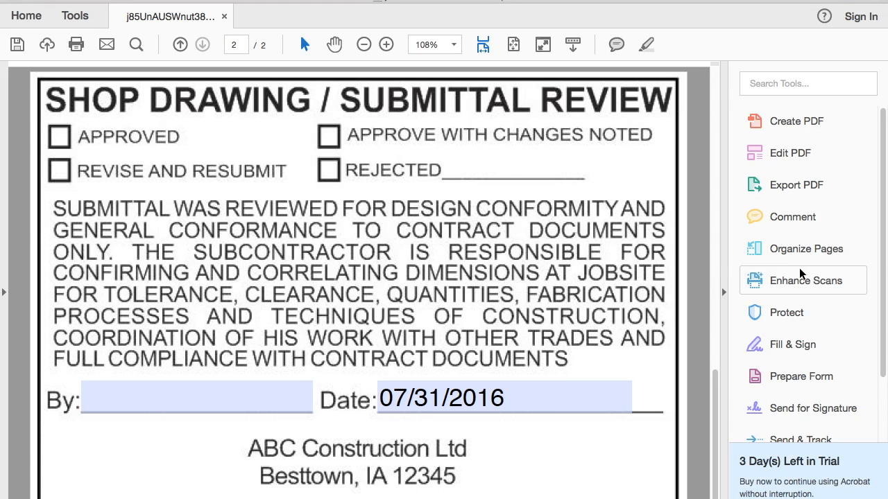
Show both pages in Organize Pages and remove the existing page template.
click(806, 248)
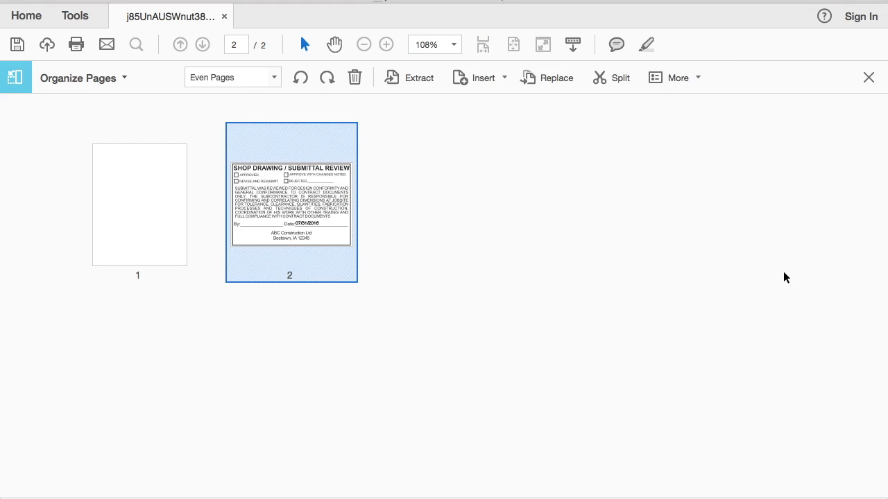
mouse_move(626, 101)
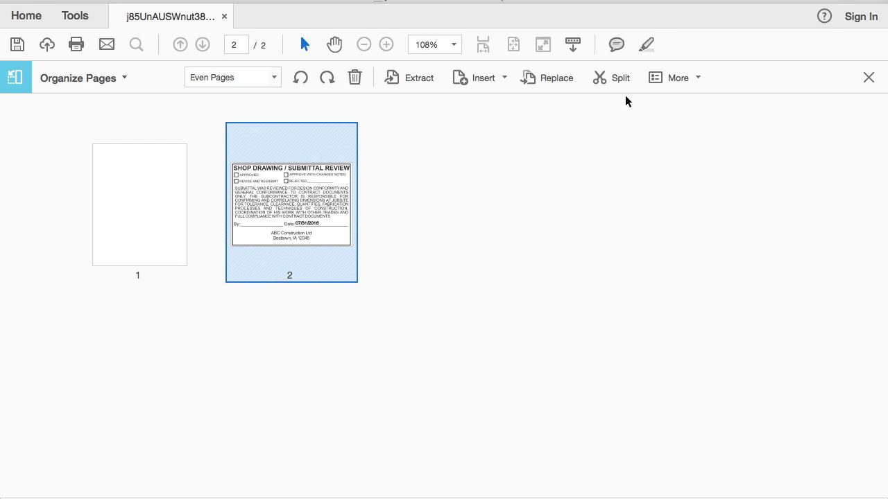
click(678, 77)
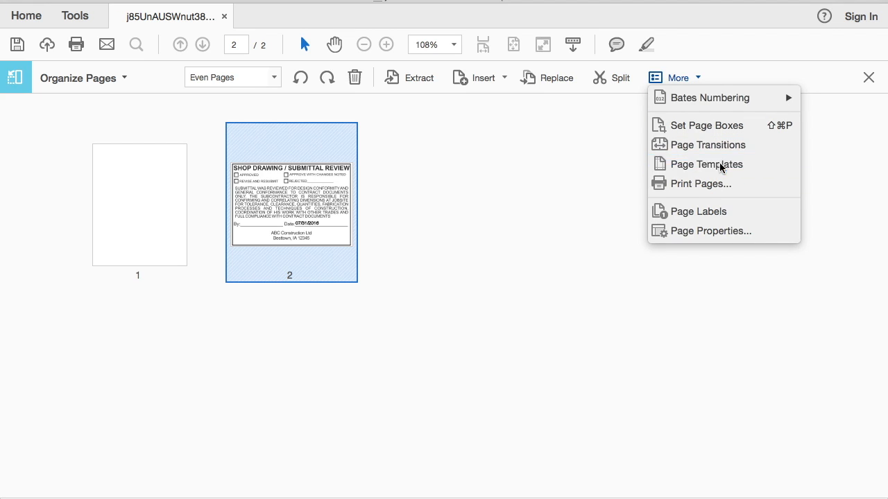
click(705, 164)
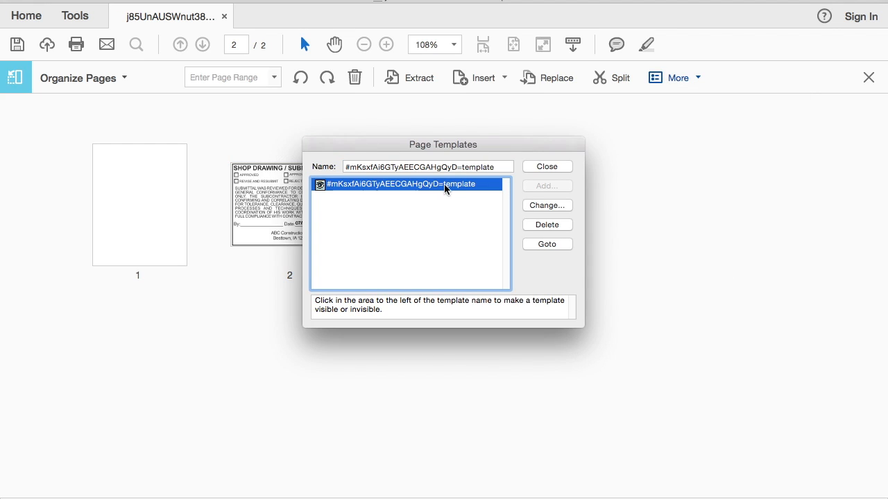
mouse_move(410, 201)
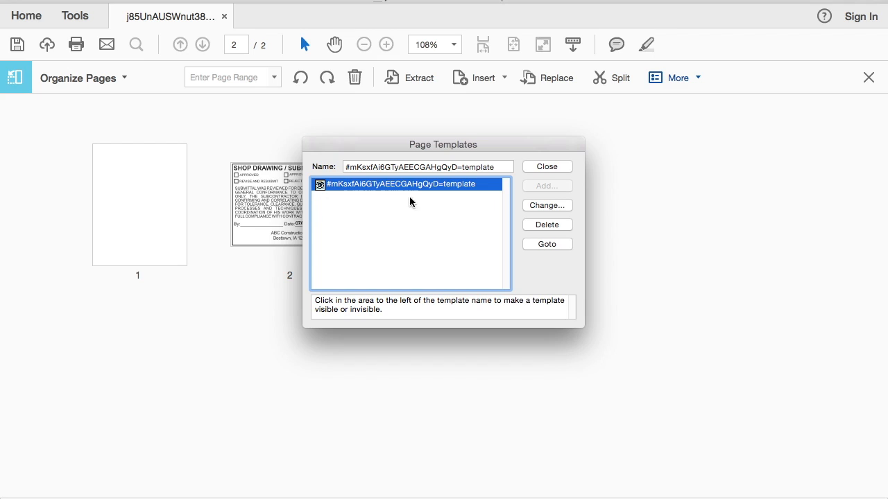
click(547, 224)
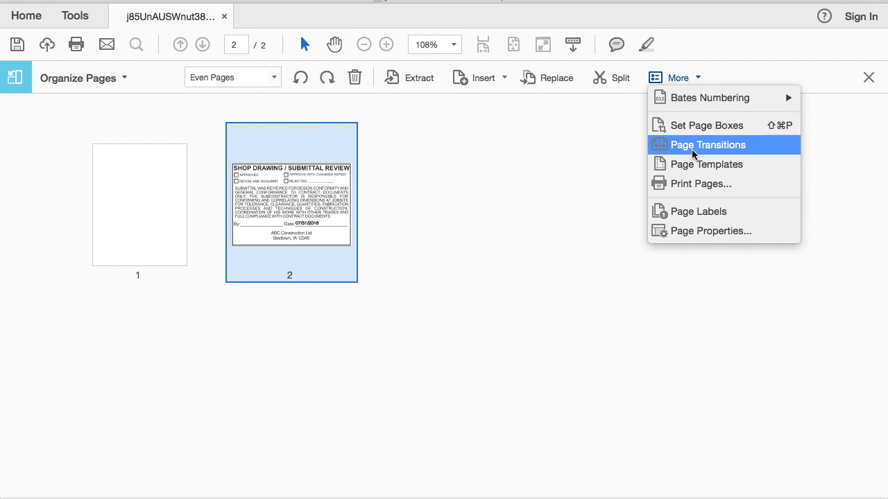
Add the current page as a page template named '#stamp1=Submittal Stamp'.
click(706, 163)
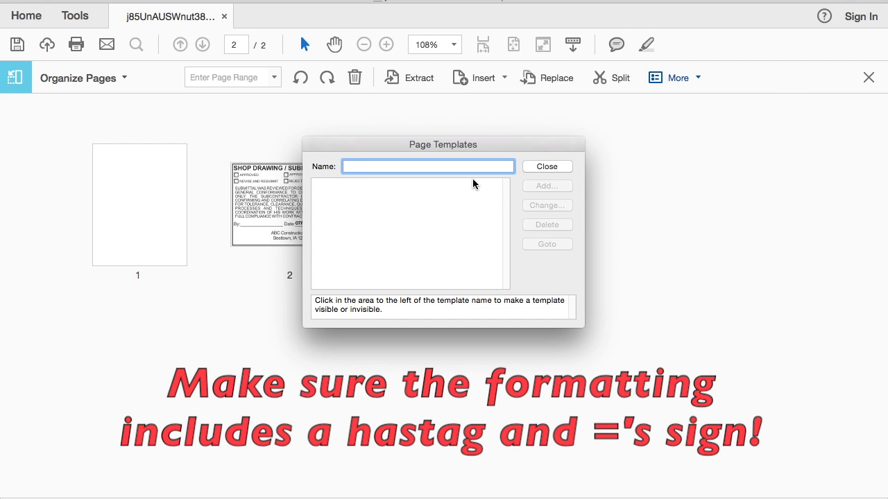
text(#)
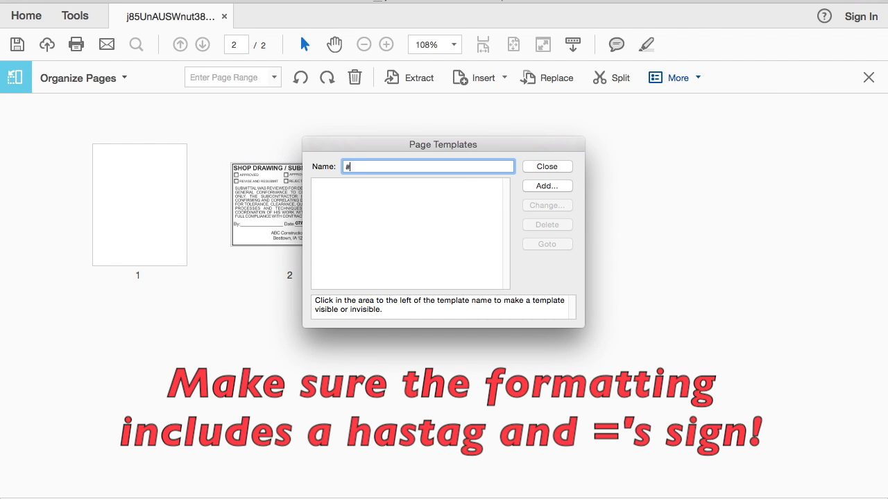
text(stamp1)
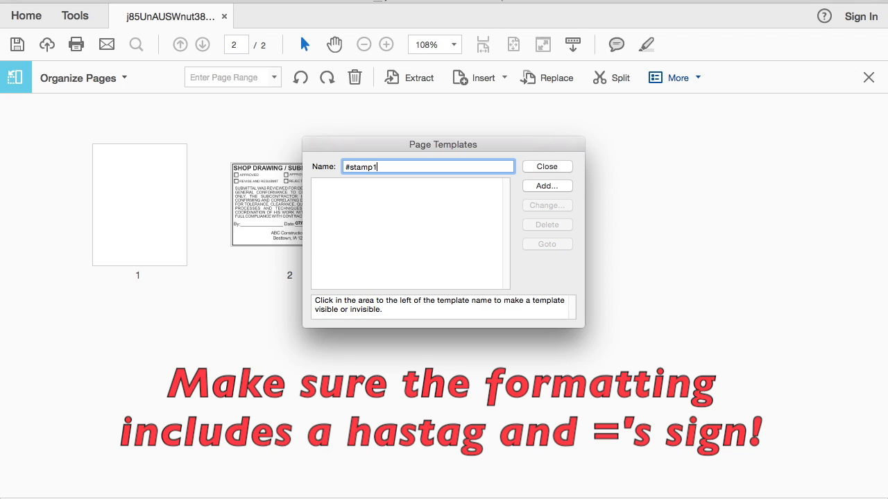
text(=)
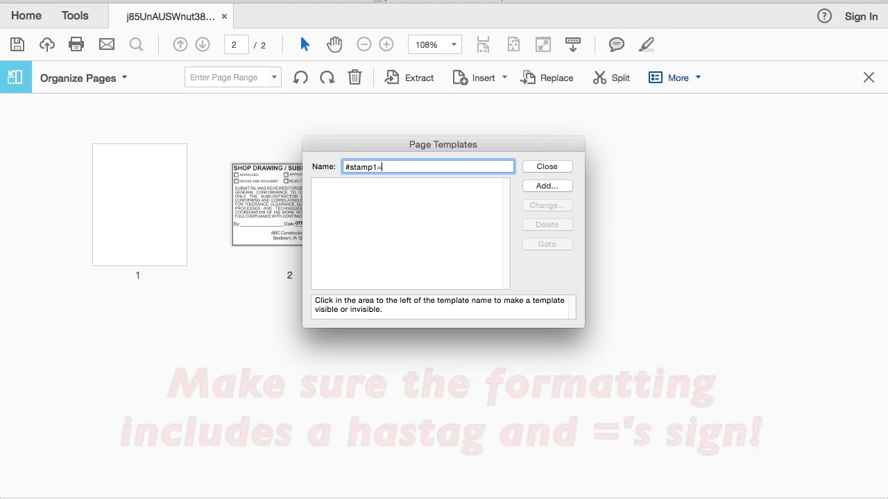
text(Submittal Stamp)
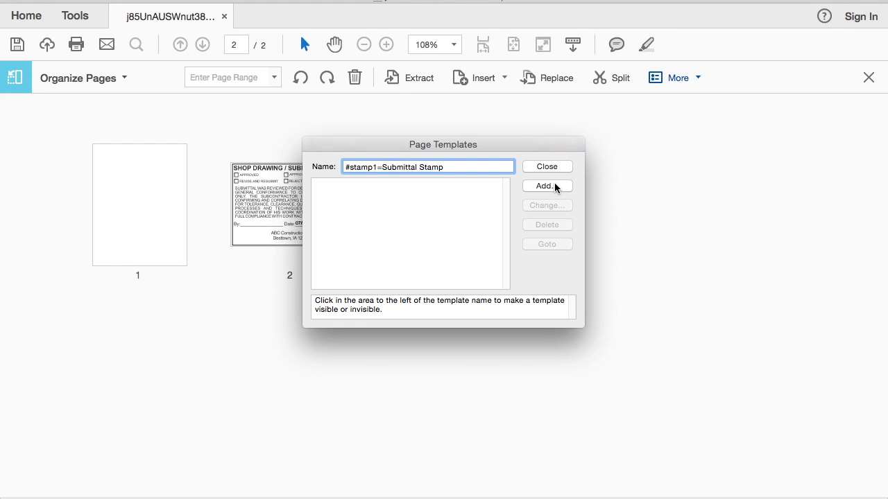
click(547, 186)
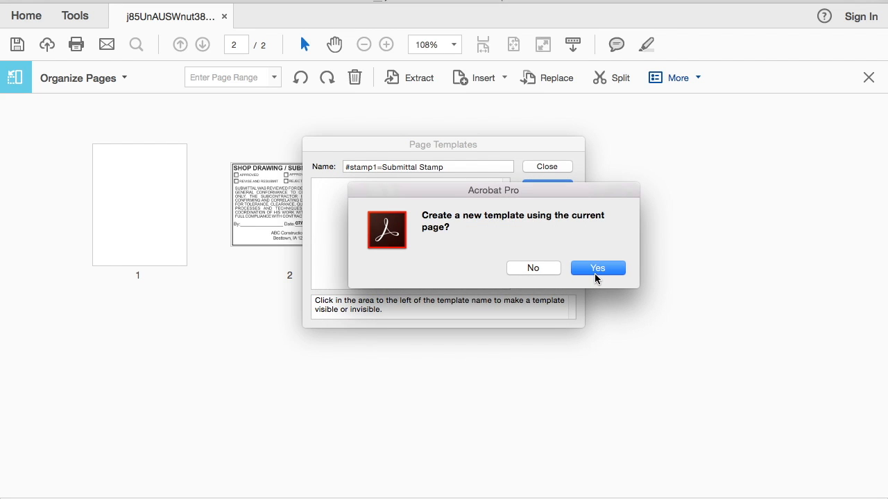
click(597, 268)
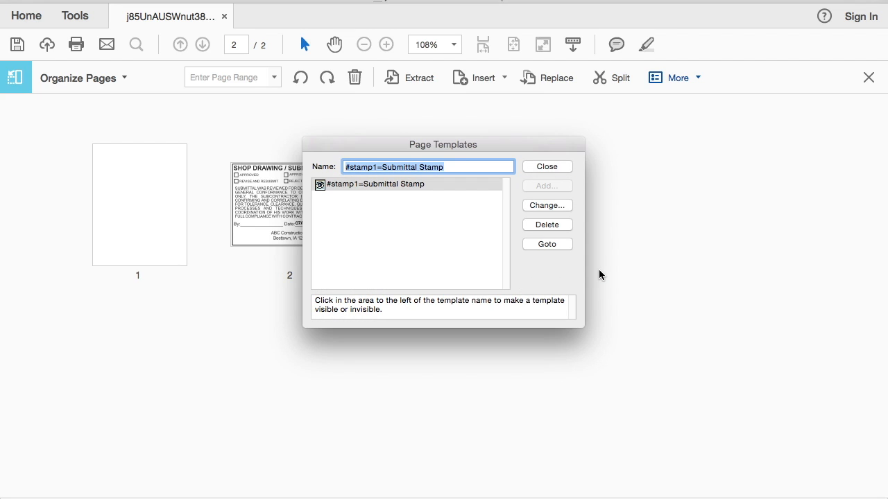
click(547, 166)
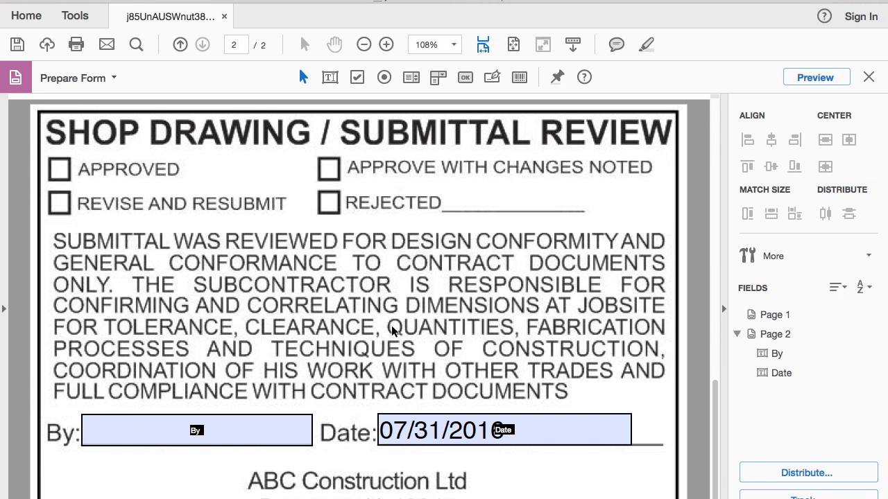
mouse_move(201, 355)
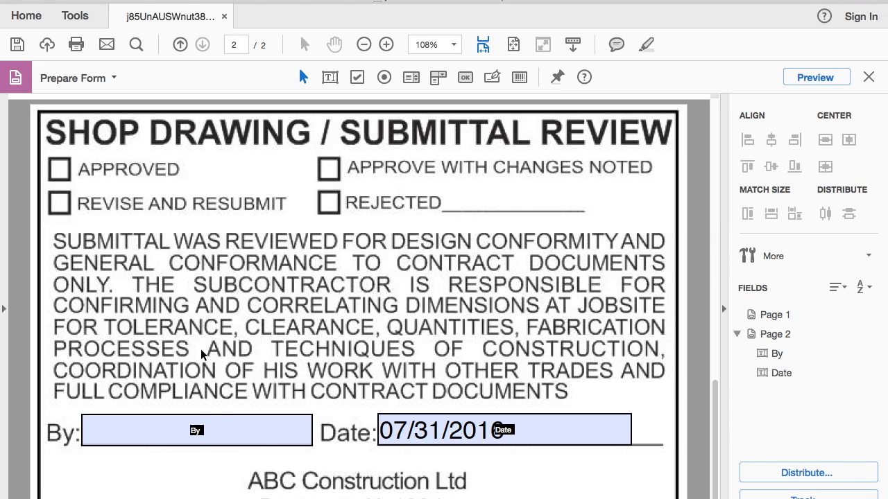
Put '#stamp1' inside the stampName quotes of the By field's calculation script.
double_click(197, 430)
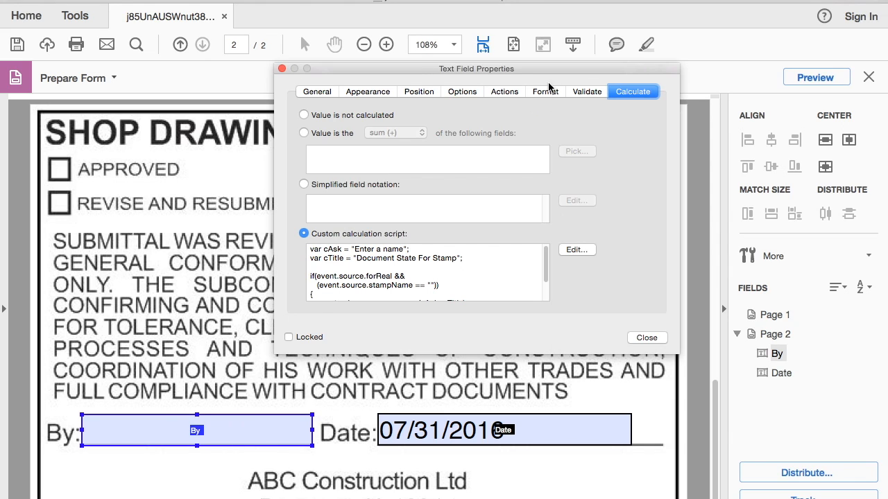
click(576, 249)
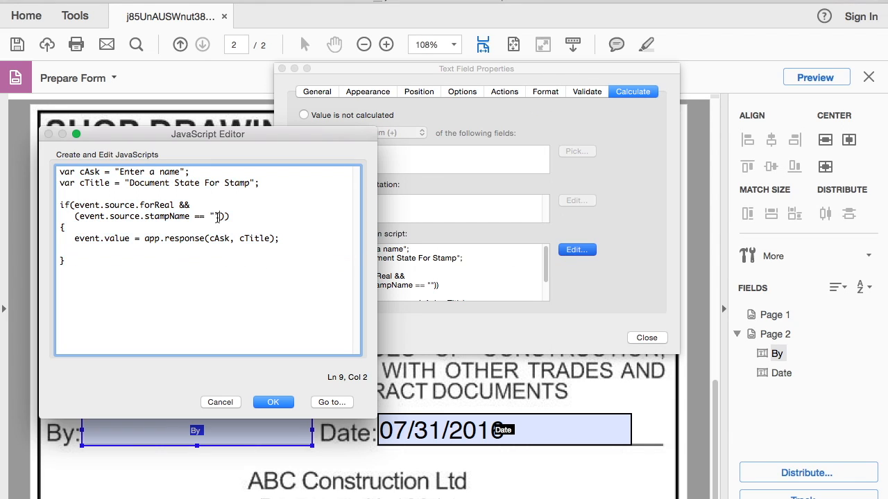
text(#stamp1)
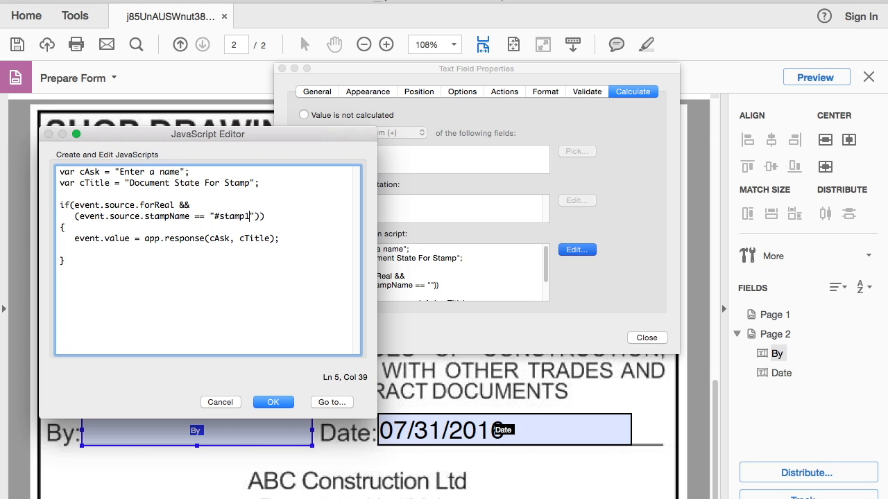
click(272, 402)
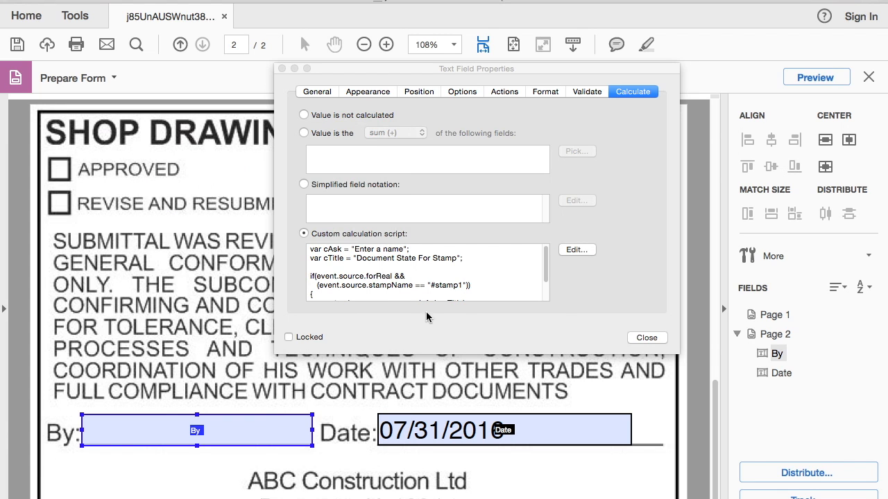
click(645, 338)
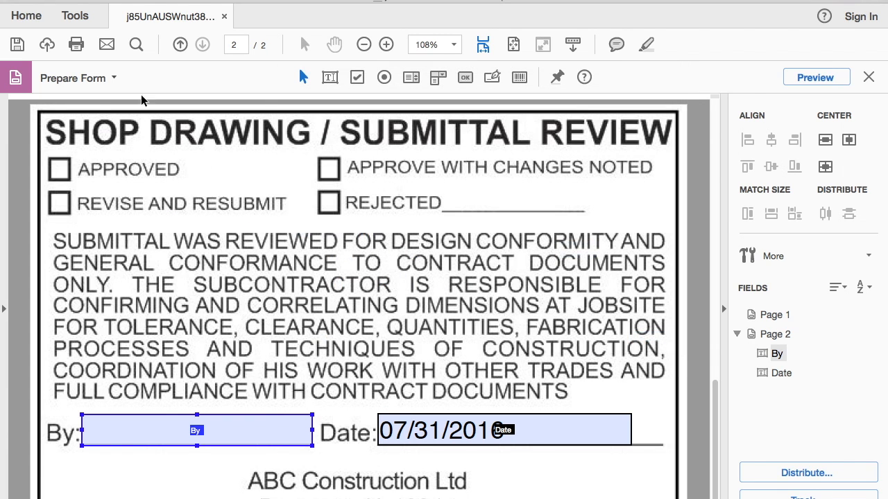
Save the stamp document as a copy into Acrobat's Stamps folder.
click(26, 16)
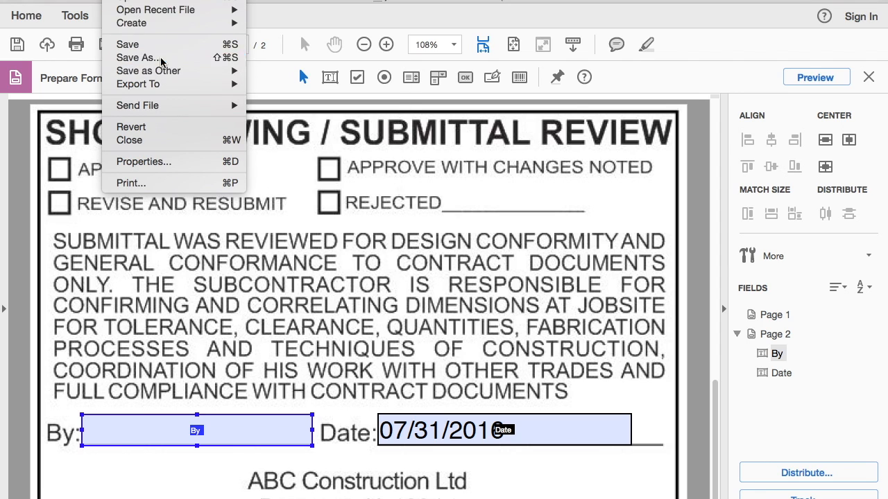
click(137, 58)
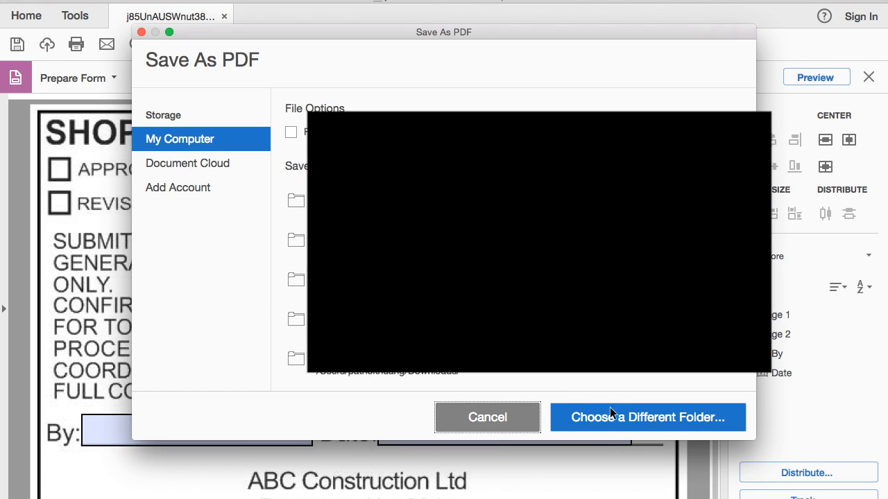
click(646, 417)
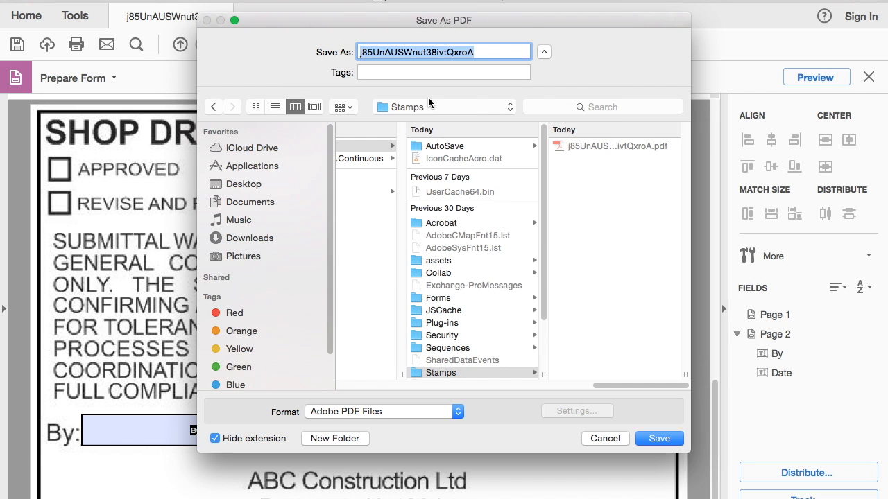
text(stam)
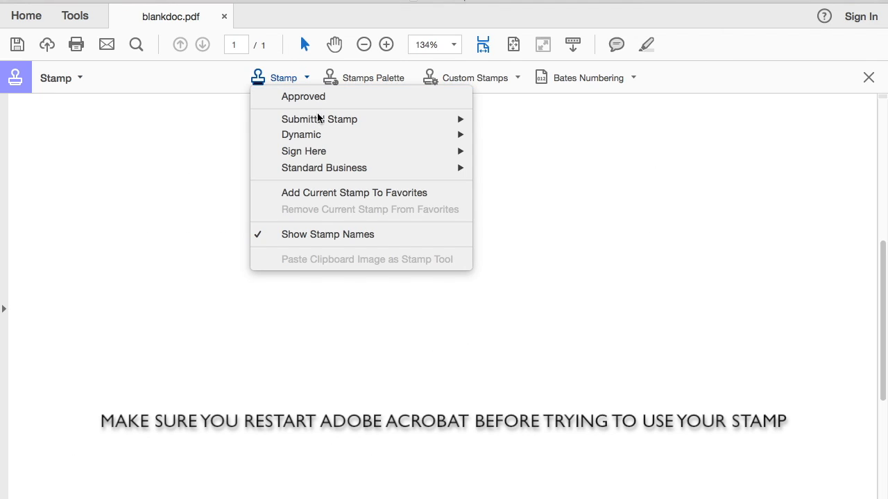
mouse_move(319, 118)
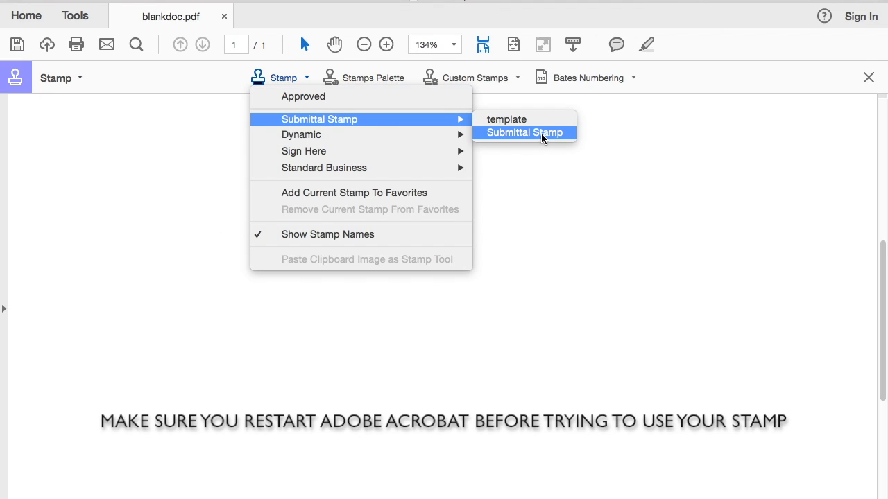
Place the Submittal Stamp on blankdoc.pdf, entering a name at its prompt.
click(524, 133)
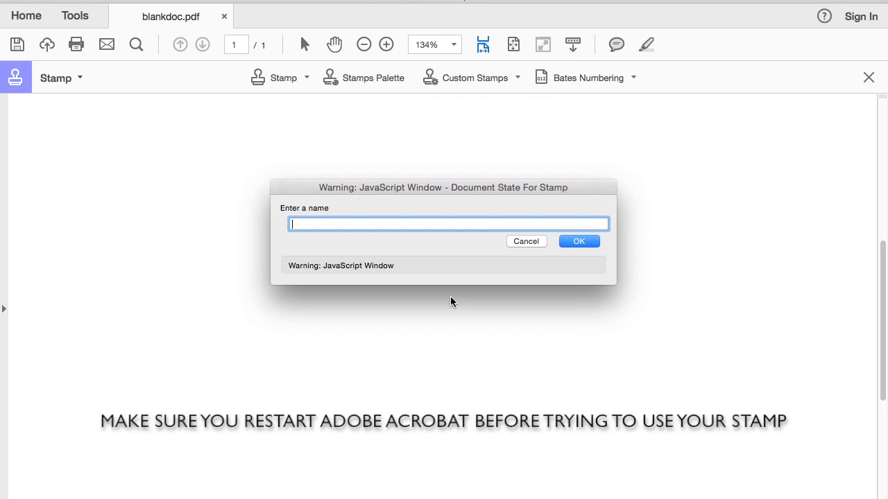
text(al)
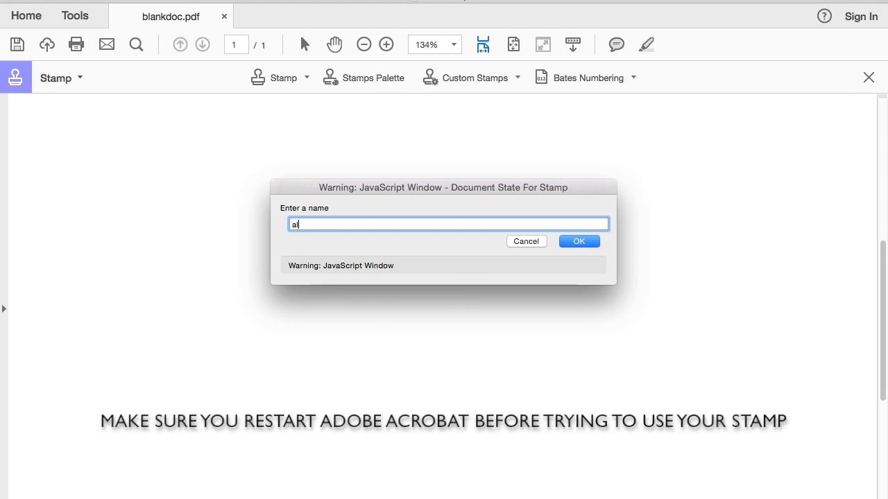
click(578, 241)
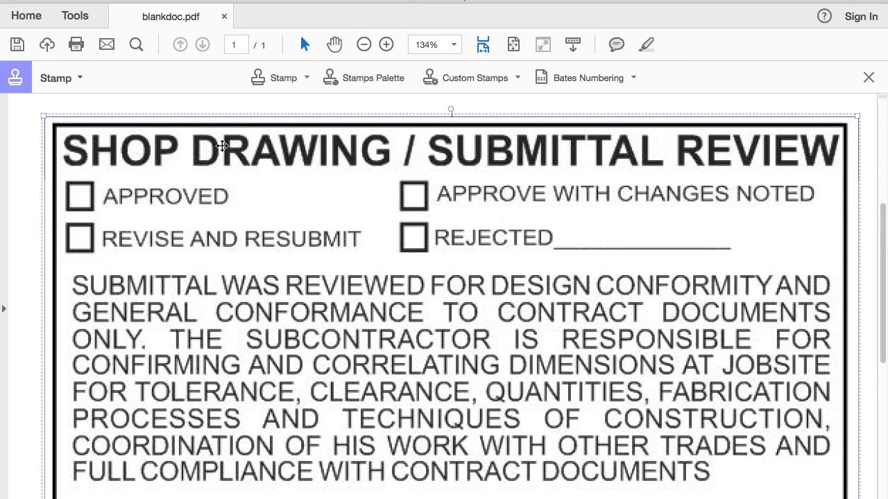
Delete the leftover 'template' stamp entry through Custom Stamps > Manage.
click(283, 77)
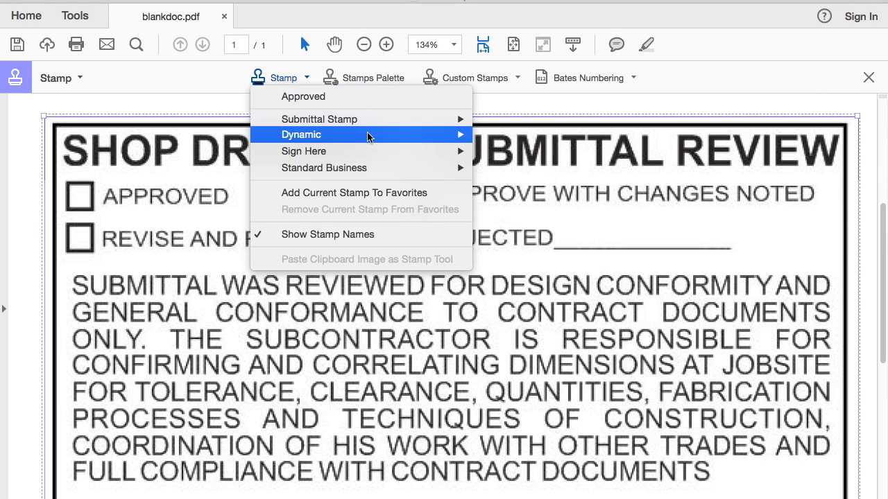
click(474, 78)
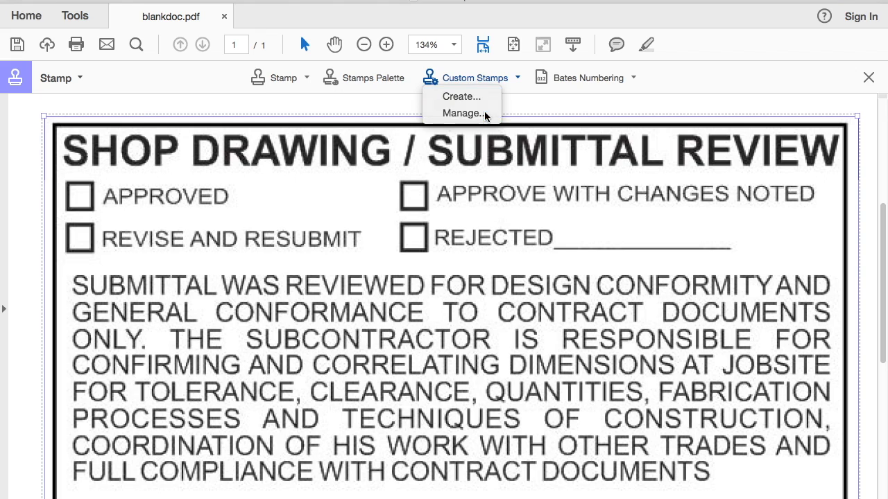
click(464, 113)
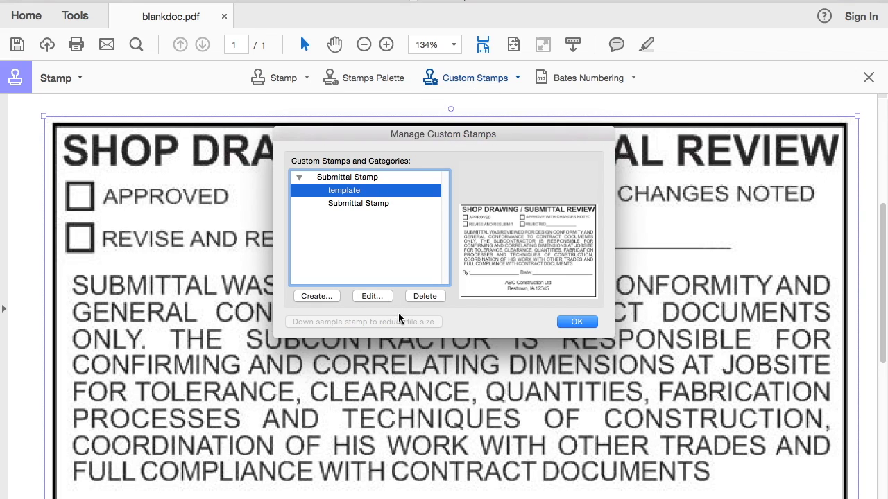
click(347, 177)
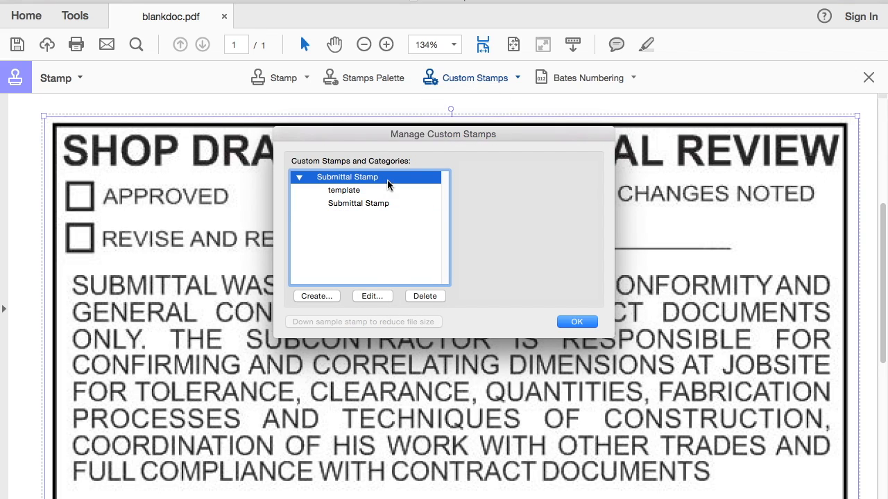
click(358, 190)
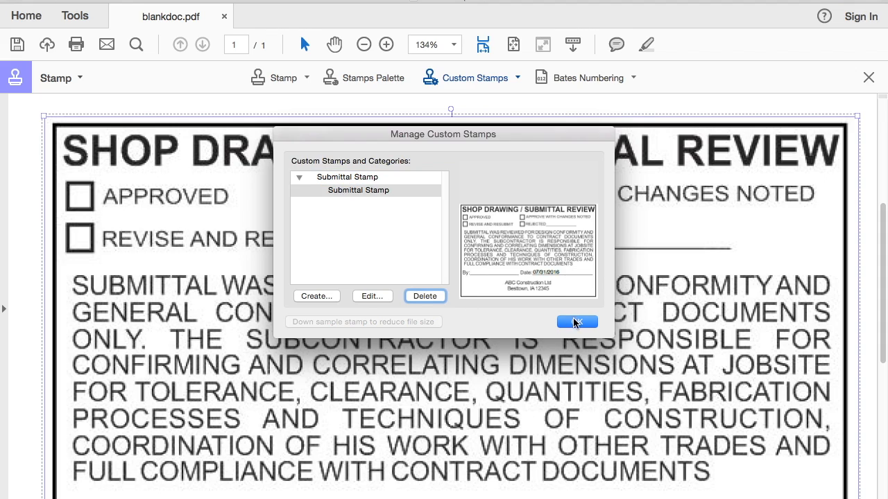
click(576, 322)
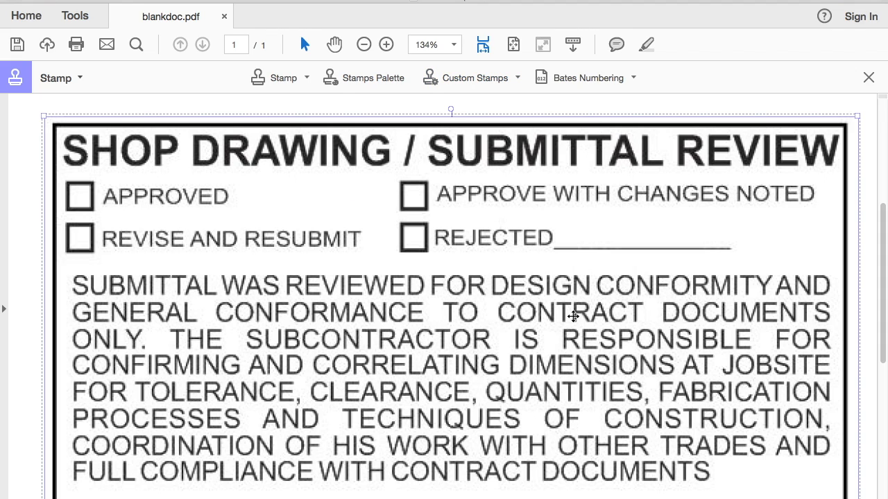
mouse_move(510, 279)
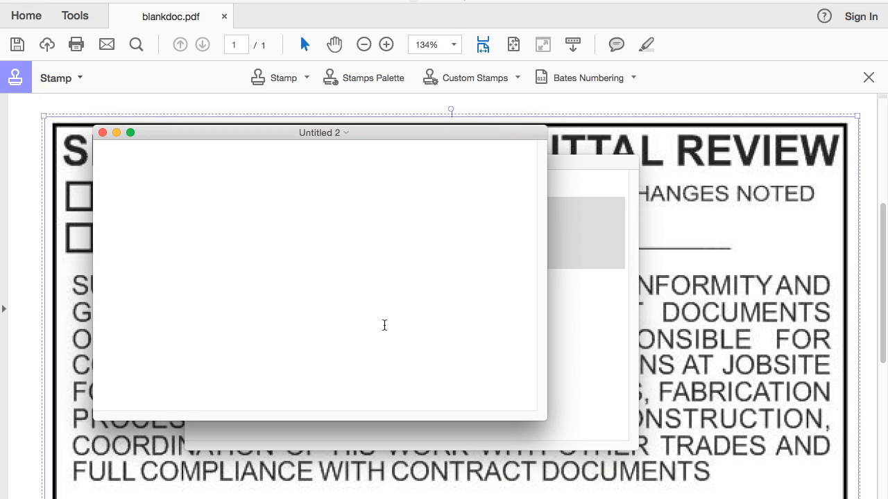
Type 'thank you for watching' into the new TextEdit document.
text(thank you for wa)
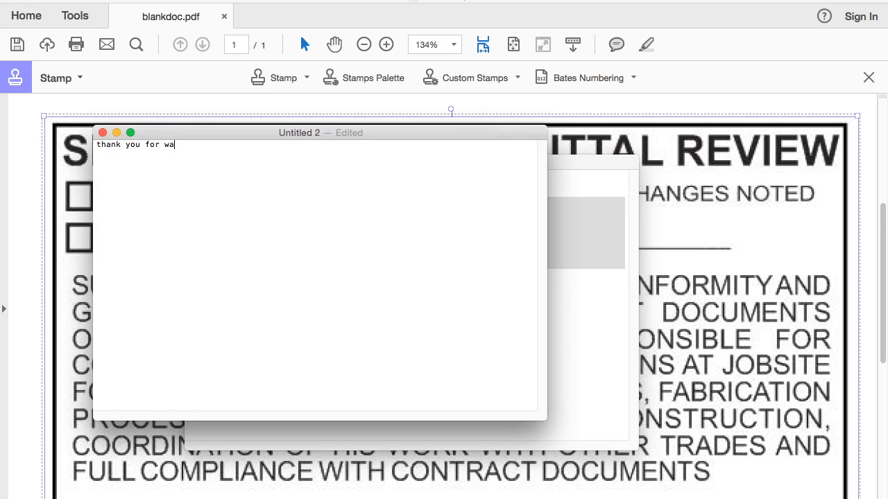
text(tching)
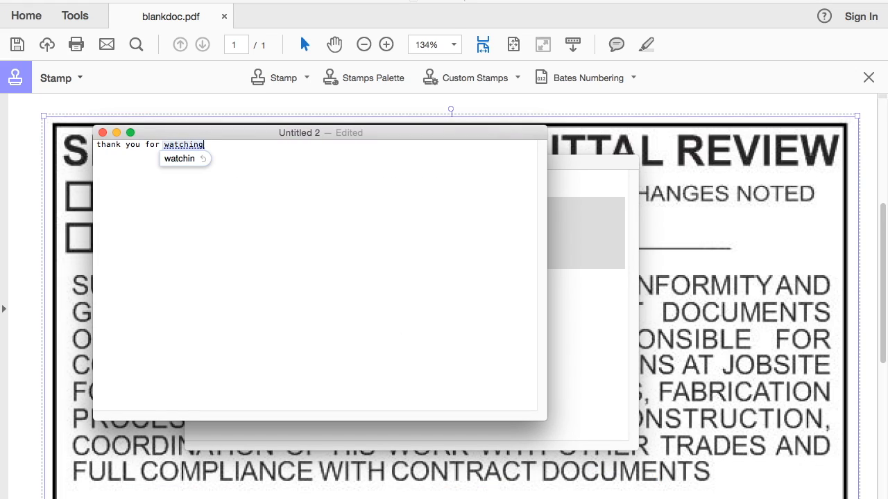